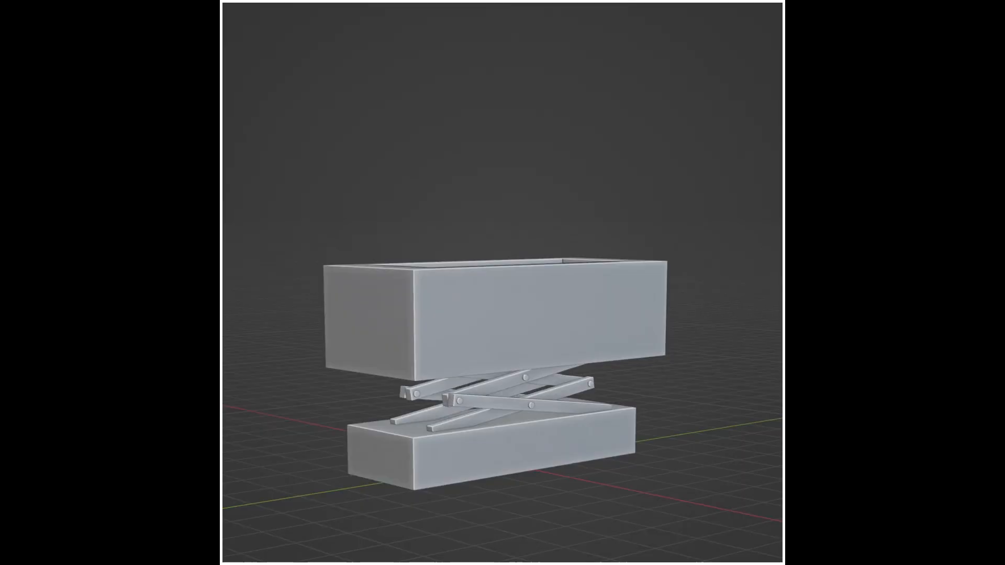
Step: Zoom to the scissor mechanism and show the armature choices, Single Bone and Rigify Meta-Rigs
key(r)
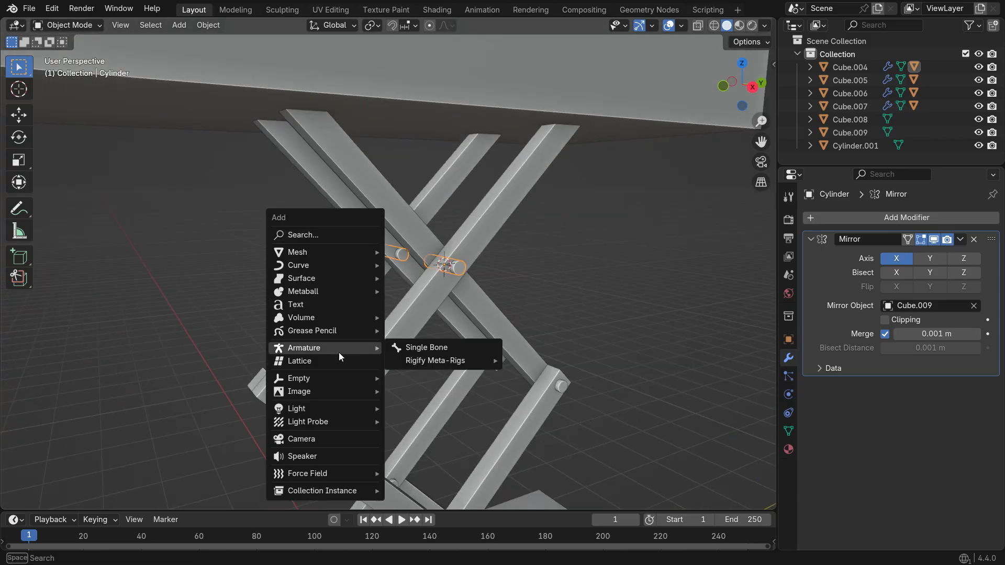
Step: Add a single-bone armature at the arms' crossing joint and set its viewport display to In Front
click(426, 348)
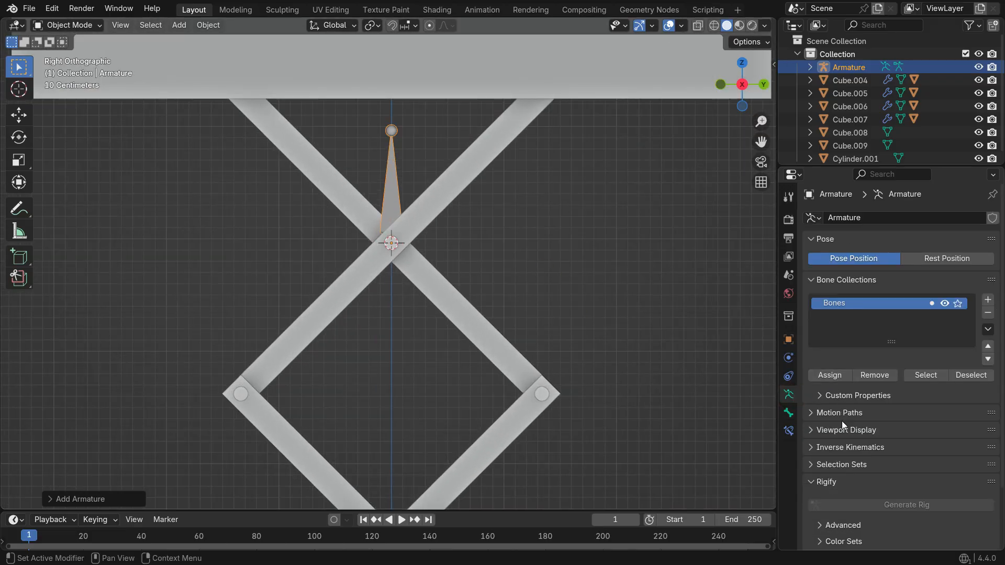
click(846, 430)
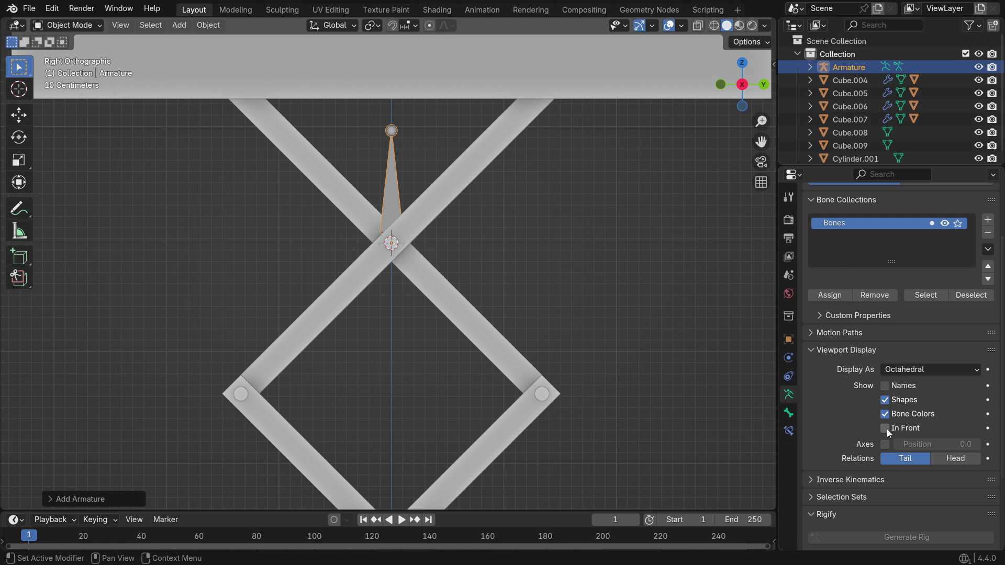
click(885, 428)
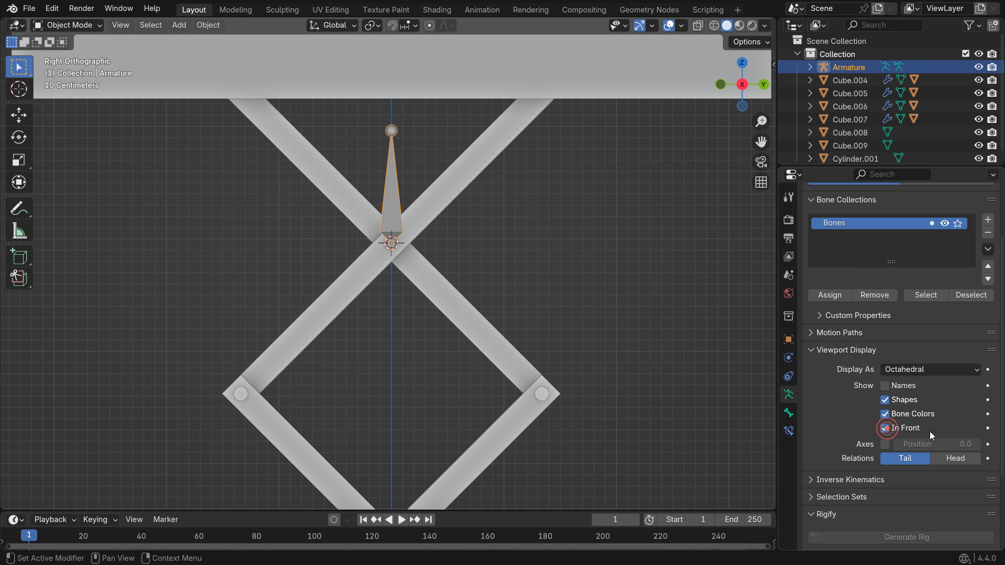
key(r)
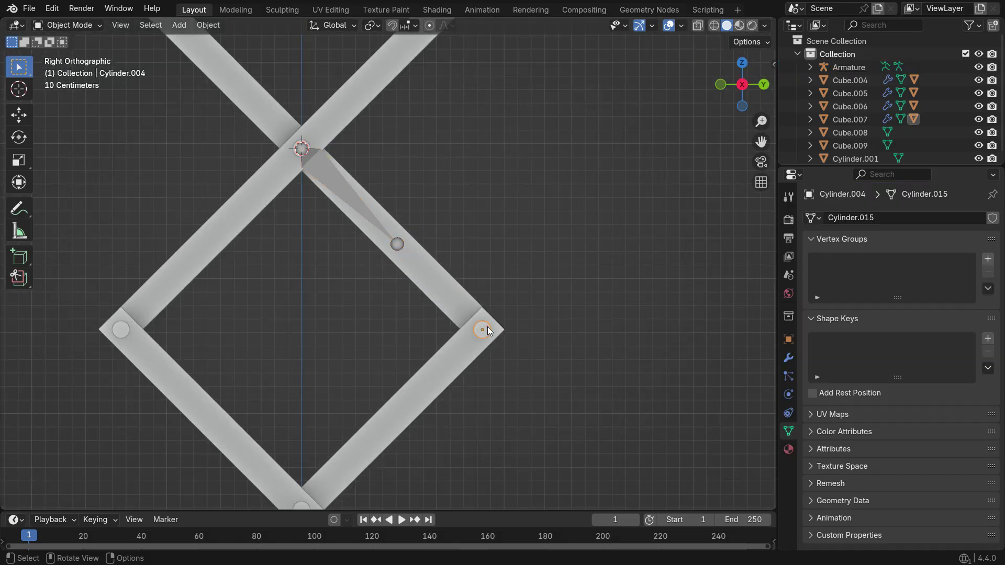
Step: Snap the first bone's tip to the right pivot pin and extrude a new bone from it
key(shift+s)
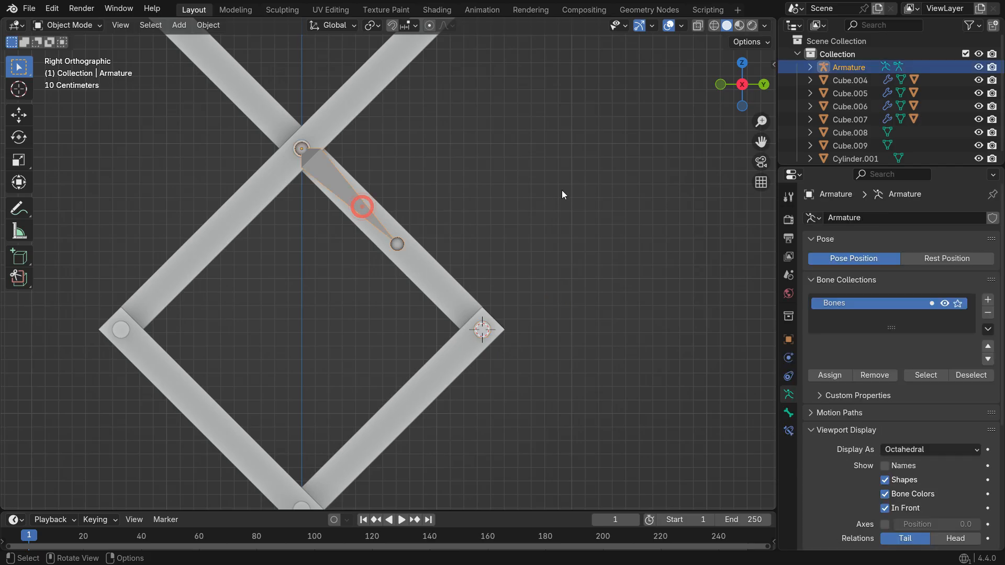
key(Tab)
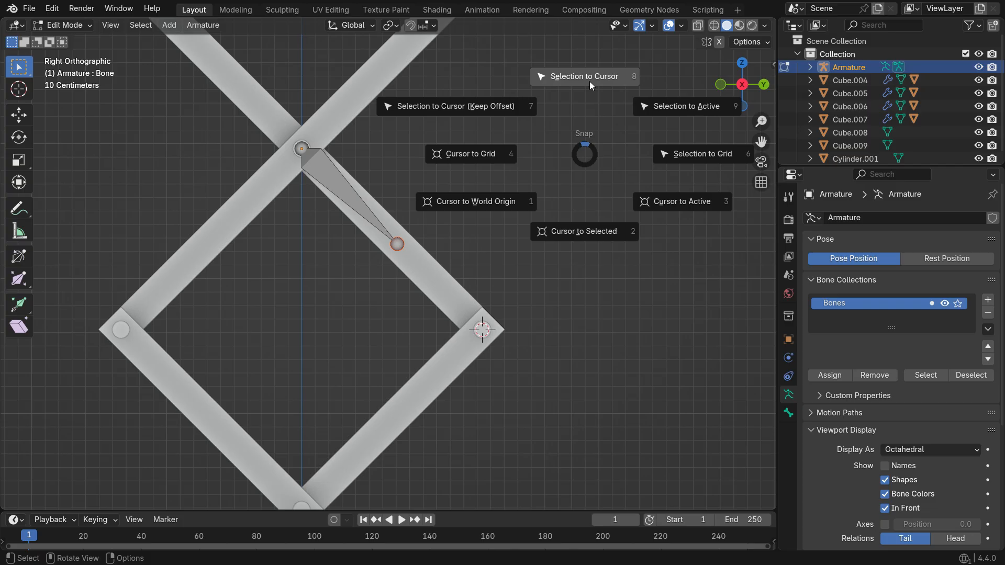
click(585, 77)
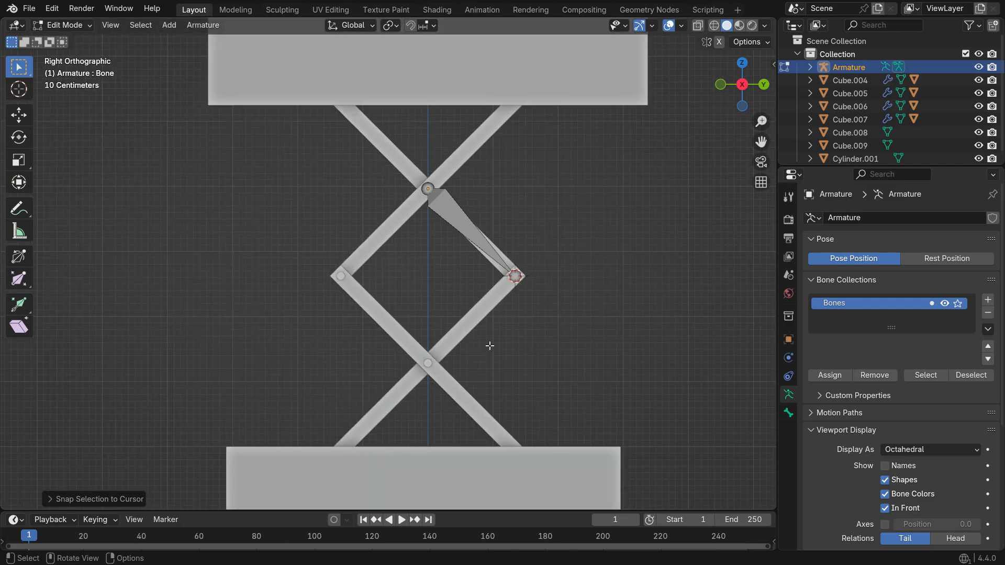
key(e)
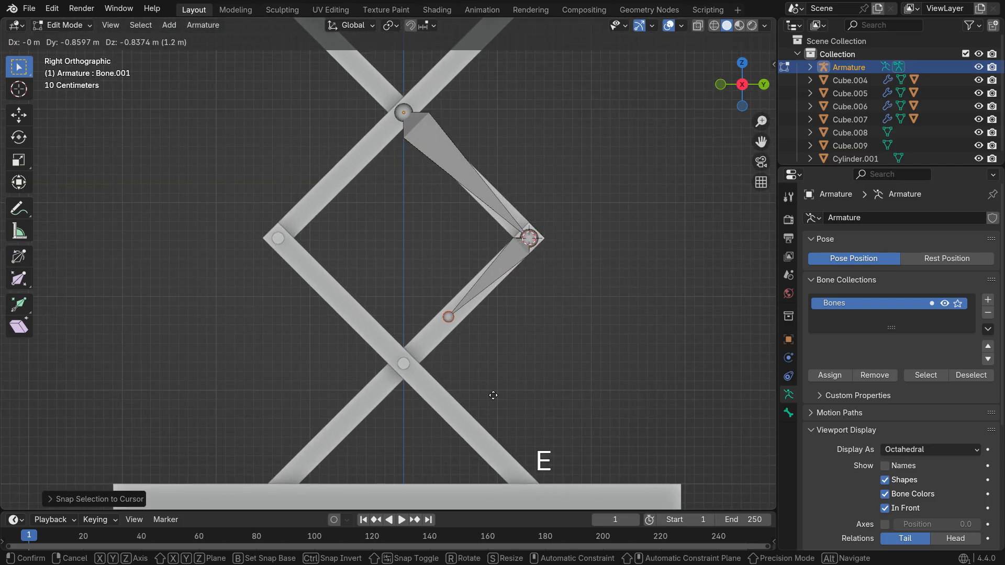
Step: Continue the chain down to the bottom joint and snap the next bone's tip to the left pivot
key(Tab)
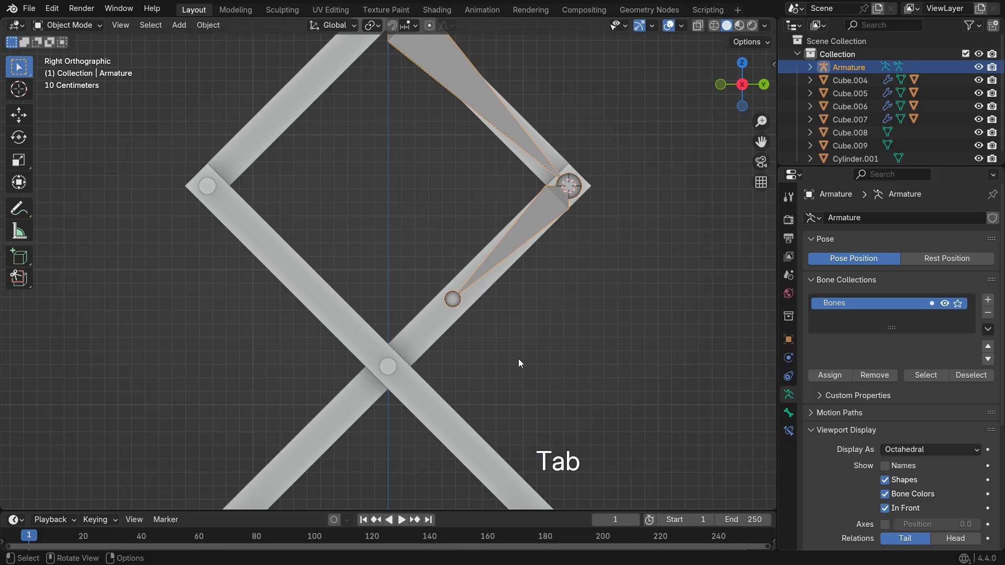
key(shift+s)
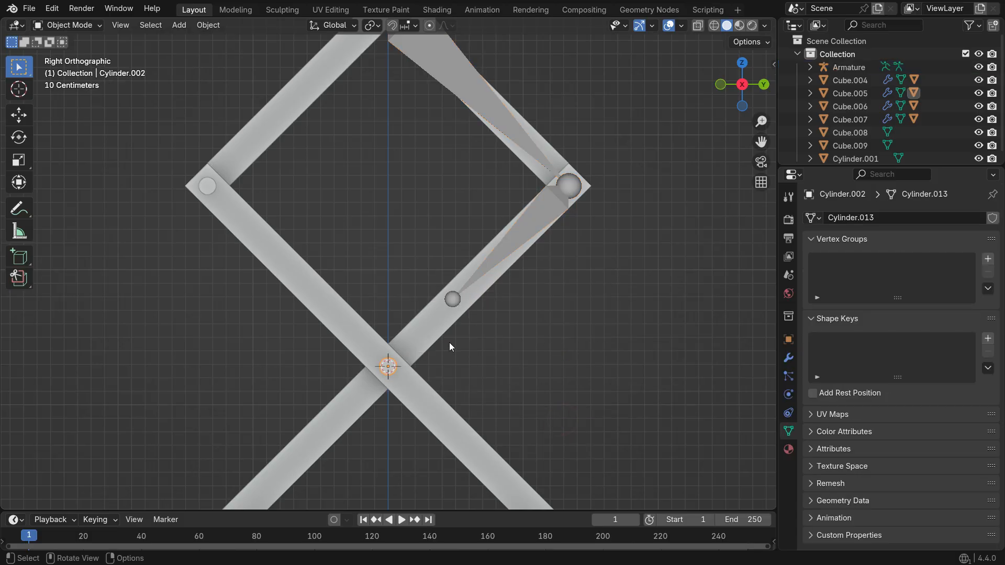
key(Tab)
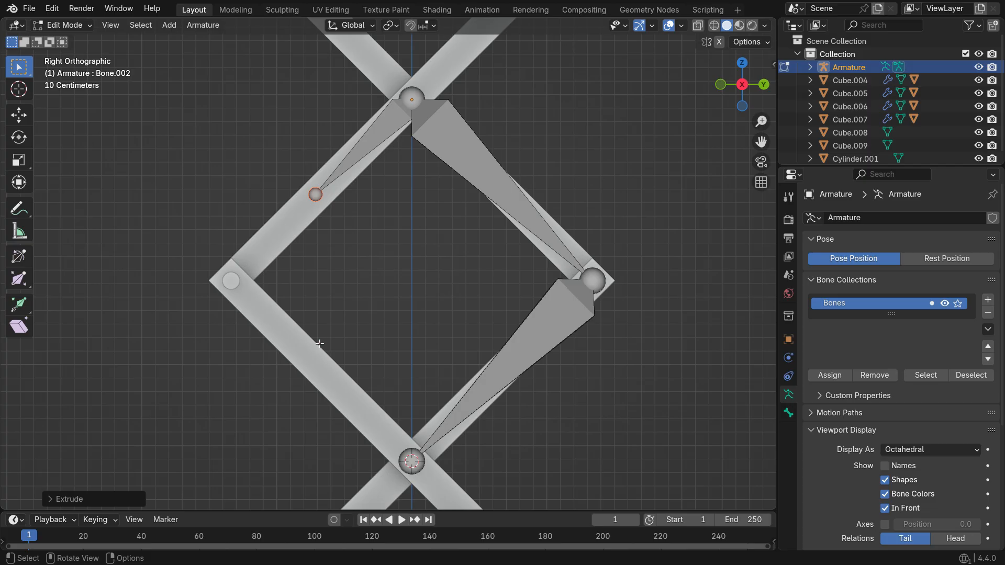
key(Tab)
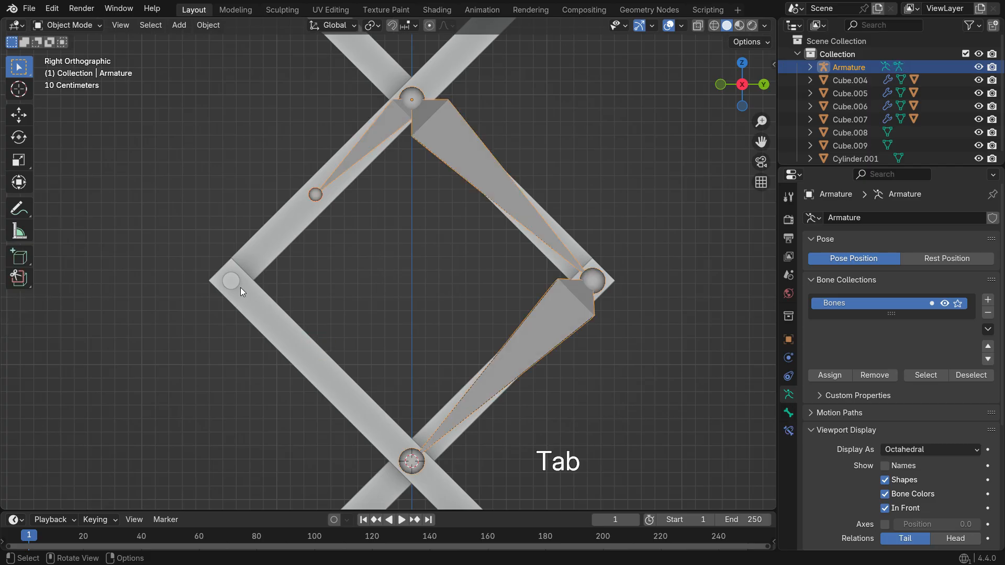
key(shift+s)
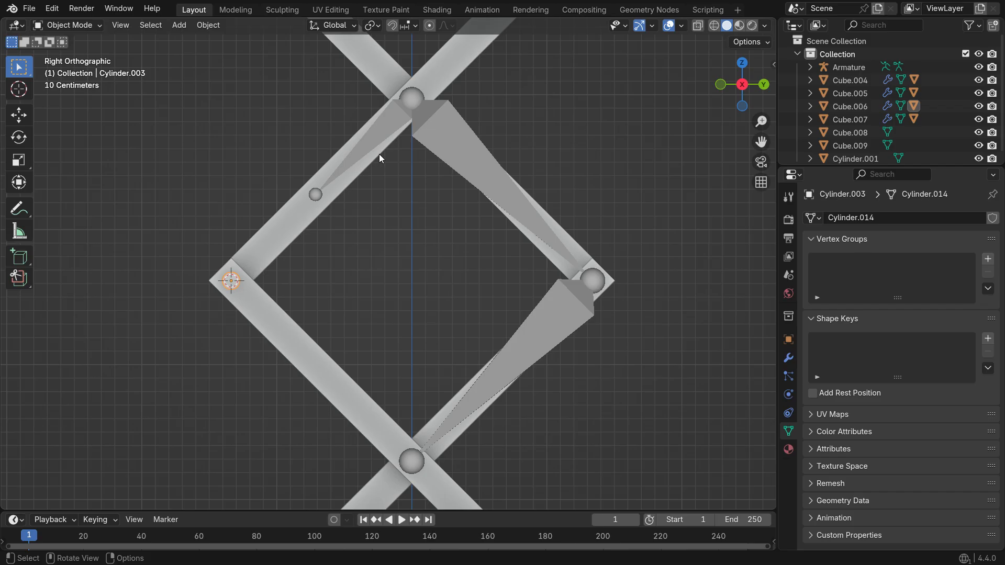
key(shift+s)
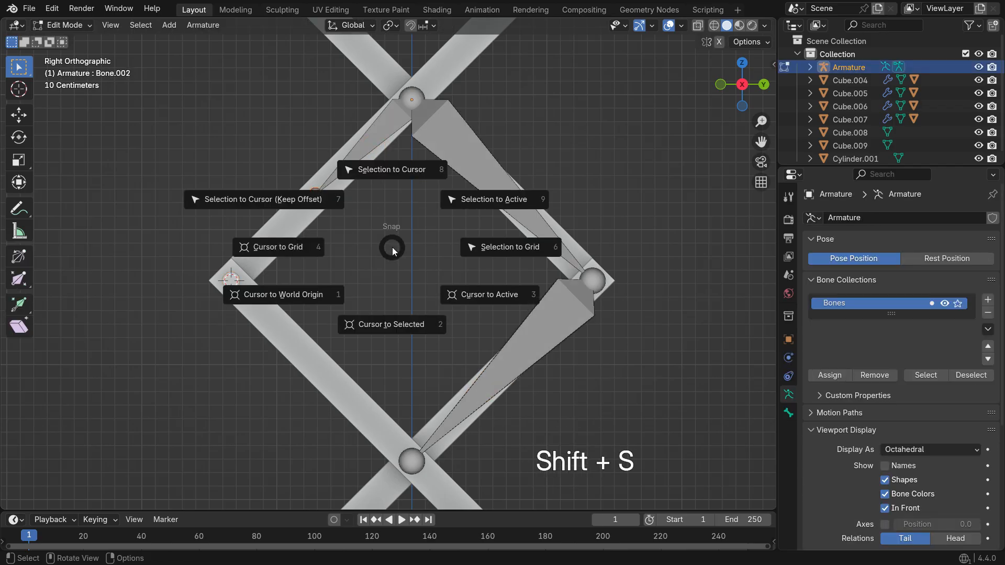
click(392, 170)
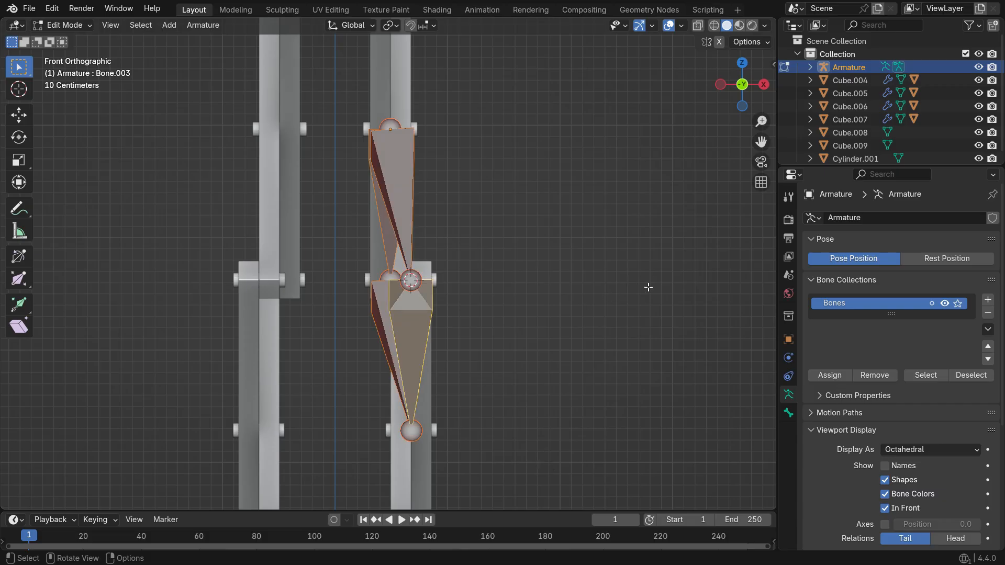
Step: Close the last bone onto the bottom pin, resize it to fit the arms, and return to Object Mode
key(s)
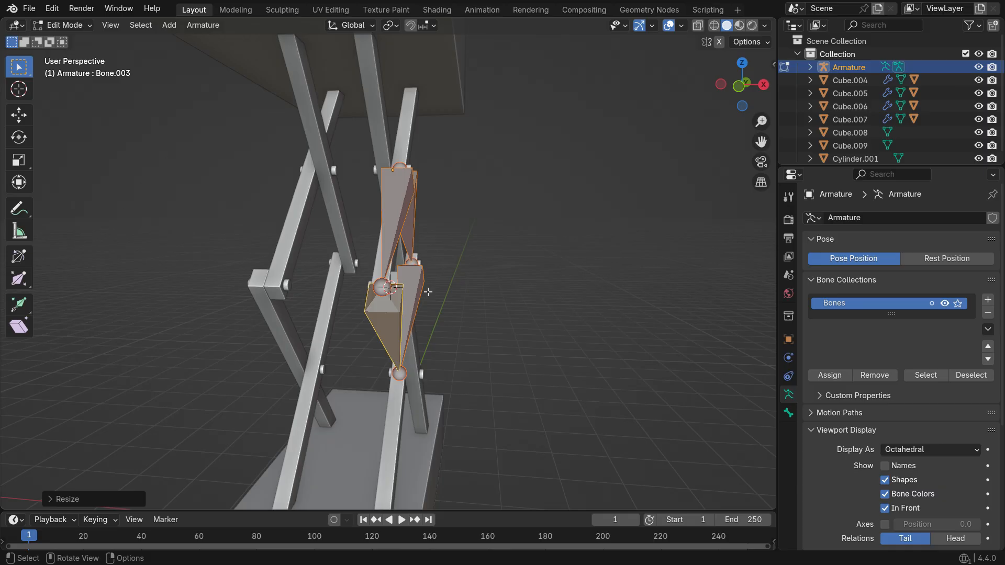
key(Tab)
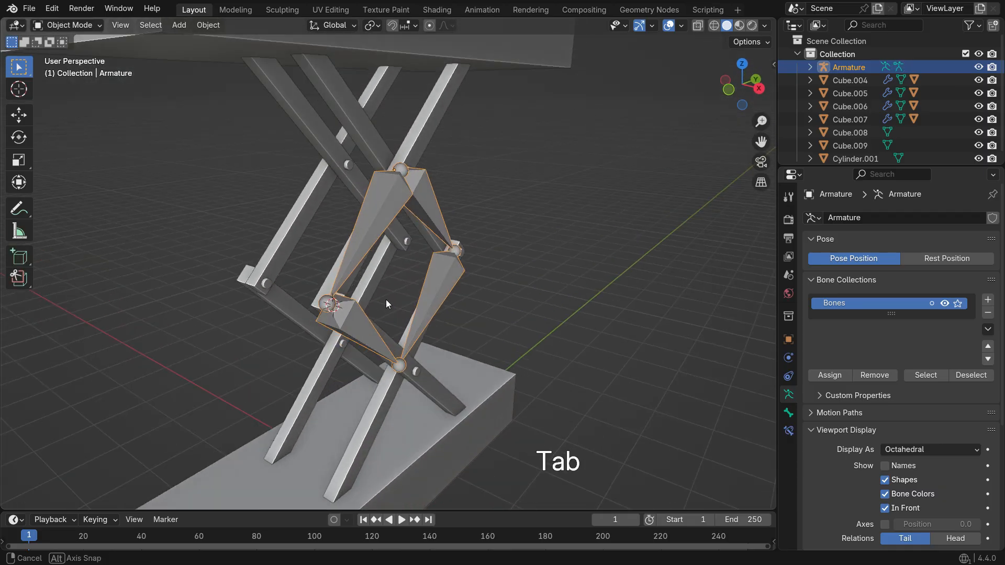
key(Tab)
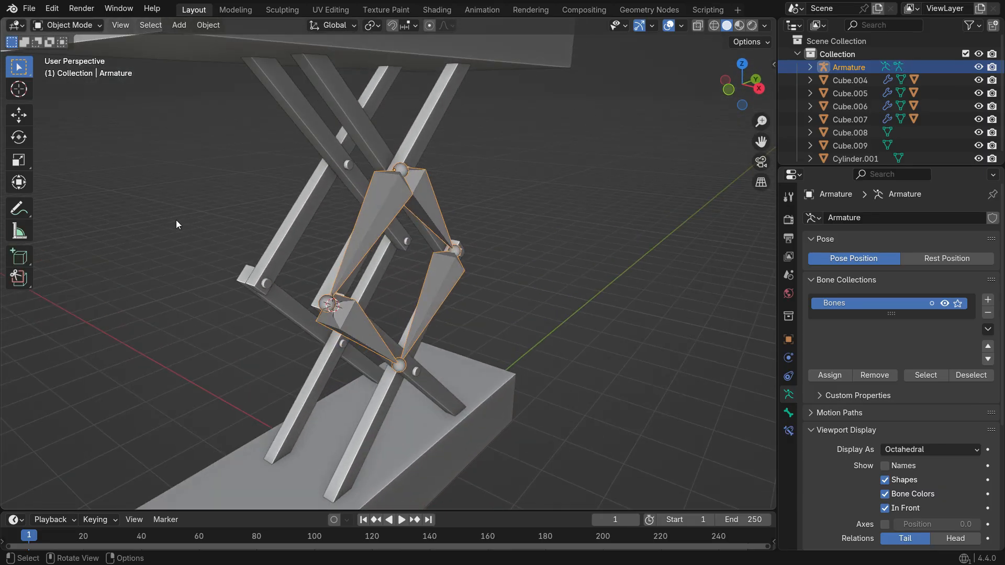
Step: Parent scissor arm Cube.006 to Bone.002 in Pose Mode using bone parenting
click(51, 8)
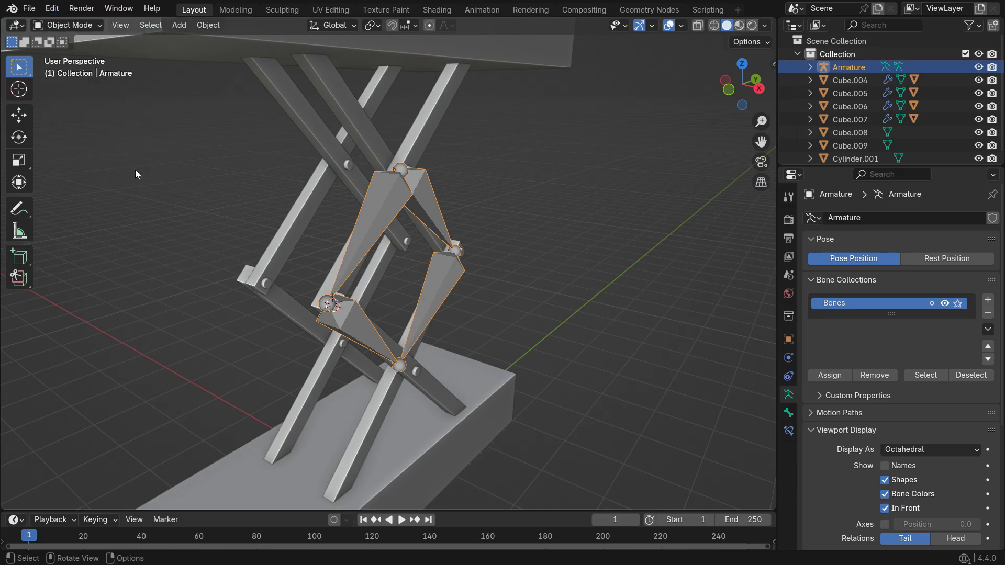
mouse_move(423, 137)
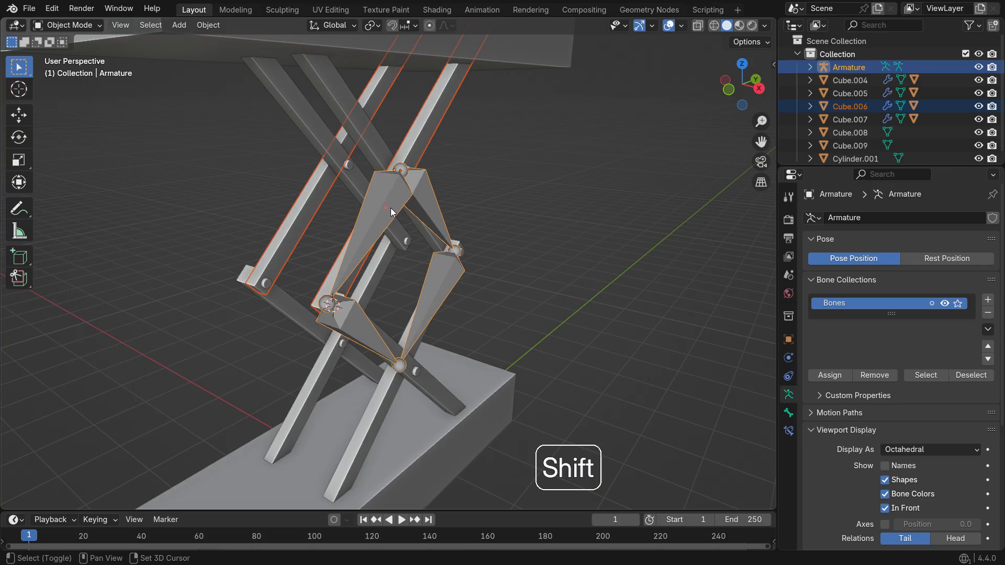
click(67, 24)
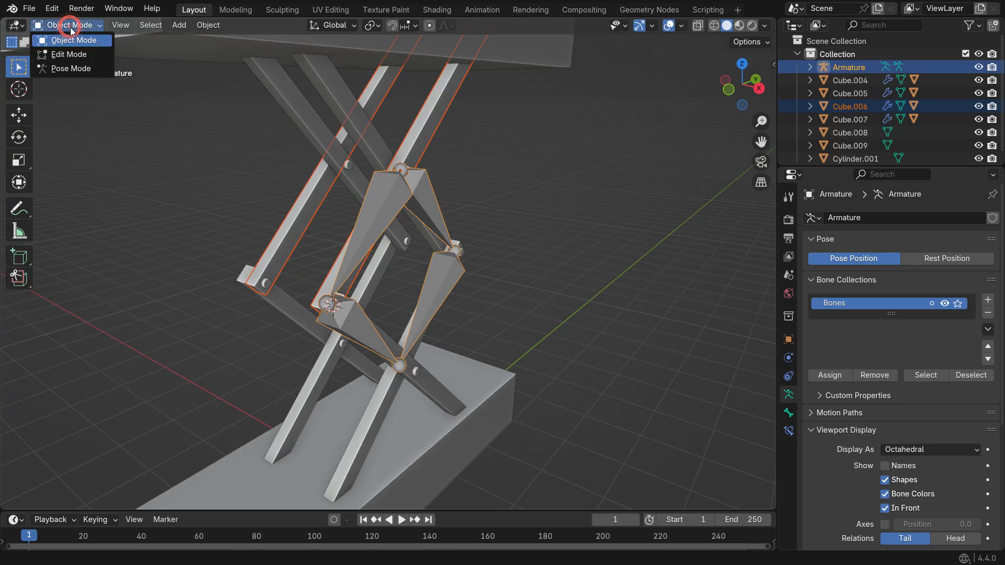
click(70, 69)
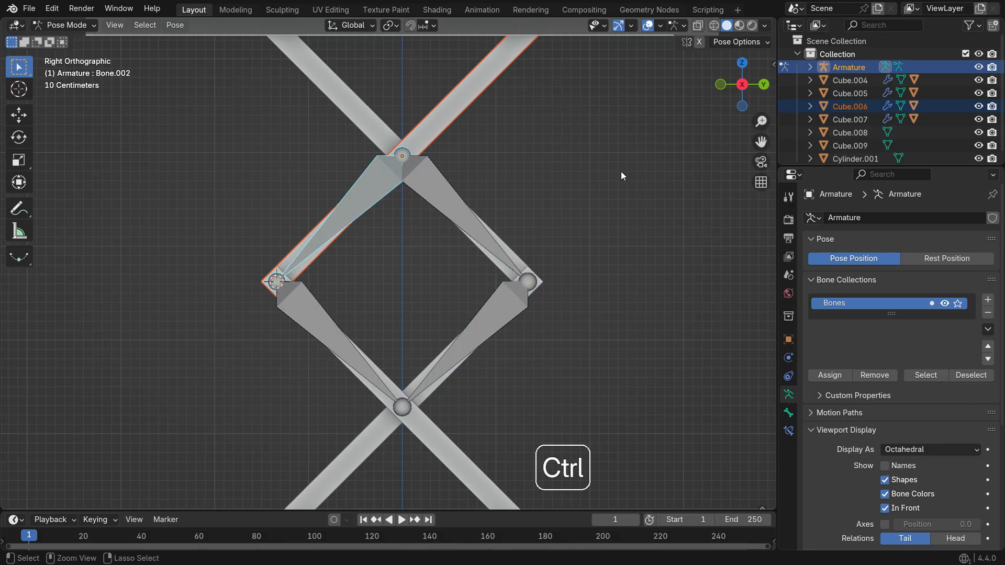
key(ctrl+p)
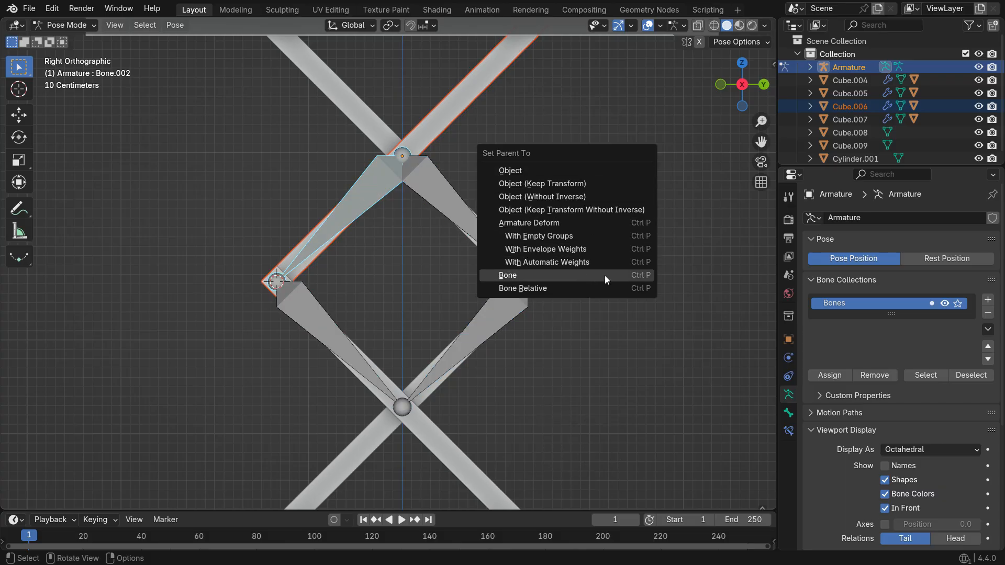
click(506, 276)
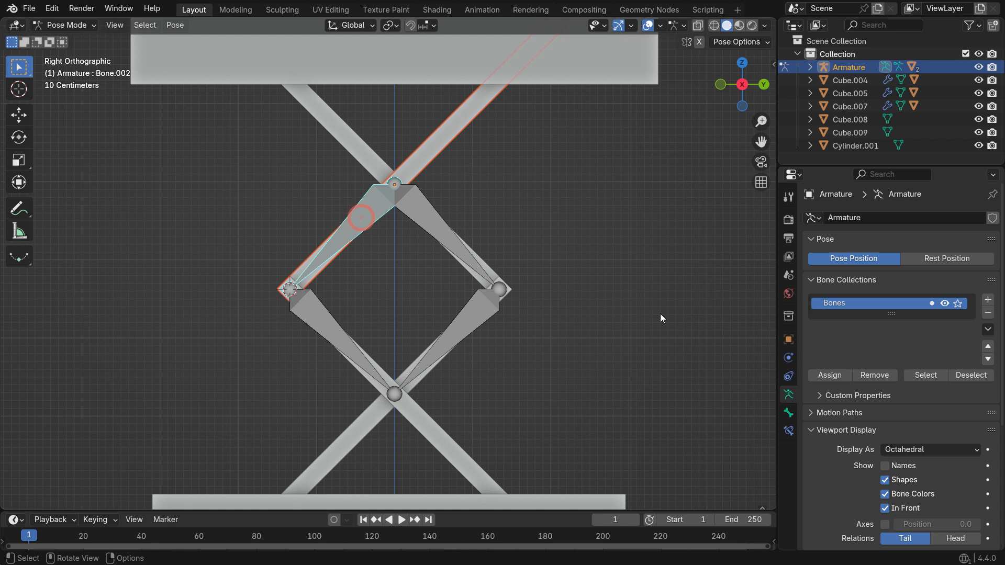
key(r)
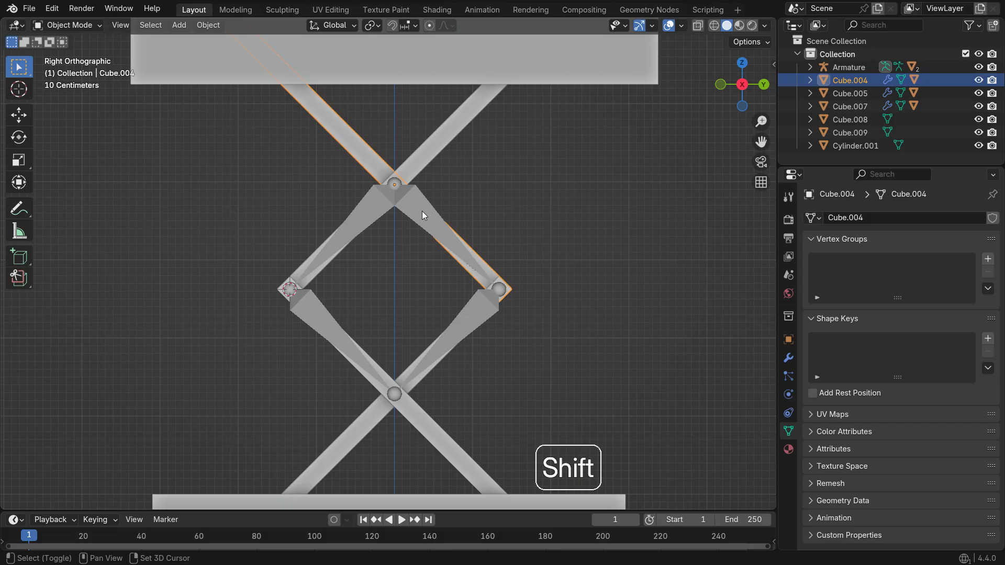
Step: Bone-parent the remaining arm bars Cube.004, Cube.007 and Cube.005 to their matching bones
key(ctrl+p)
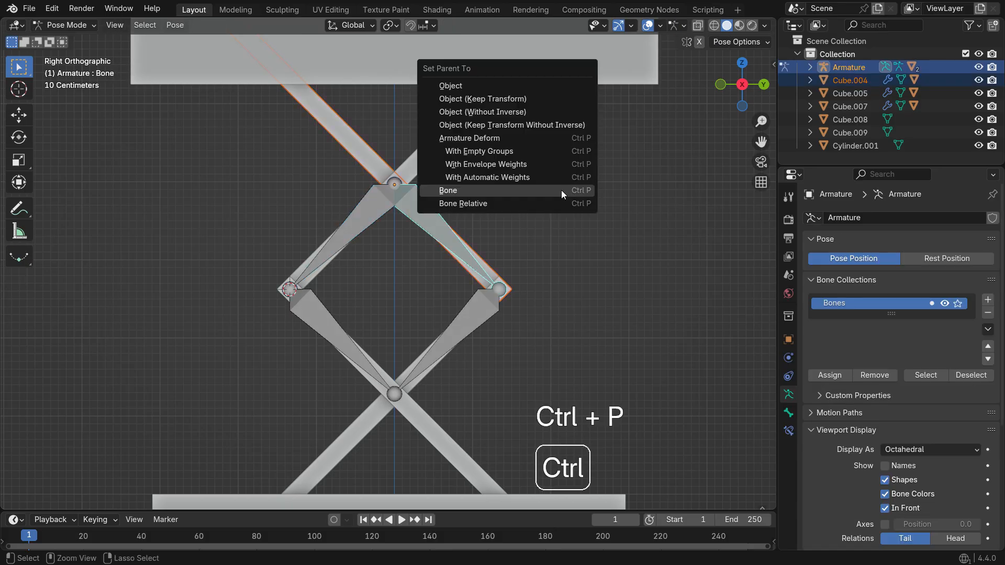
click(448, 191)
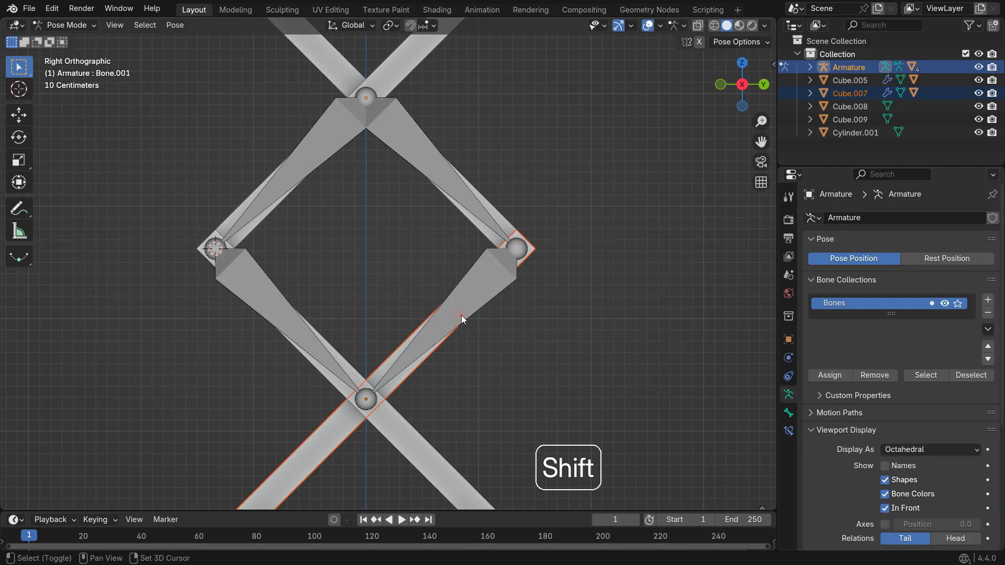
key(ctrl+p)
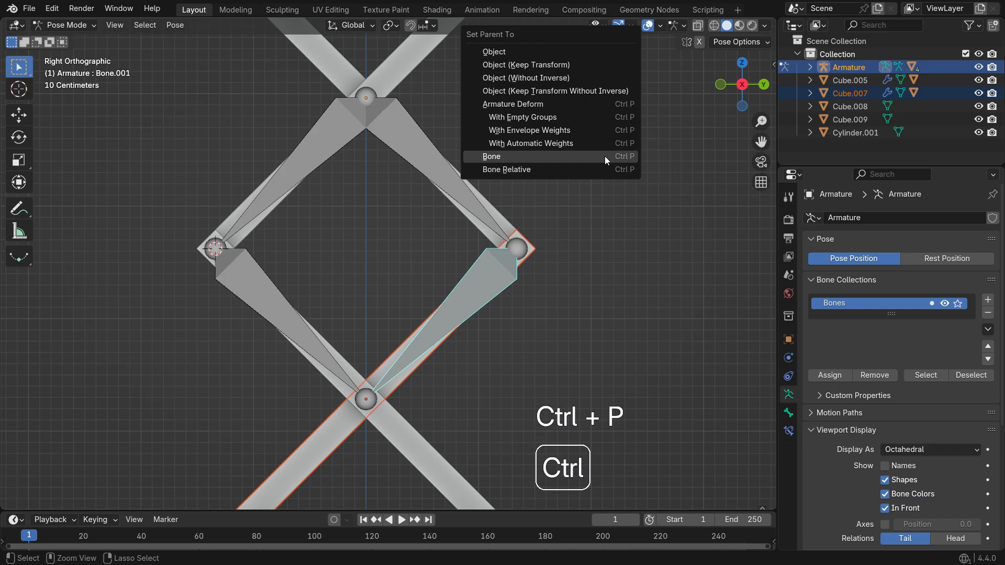
click(492, 156)
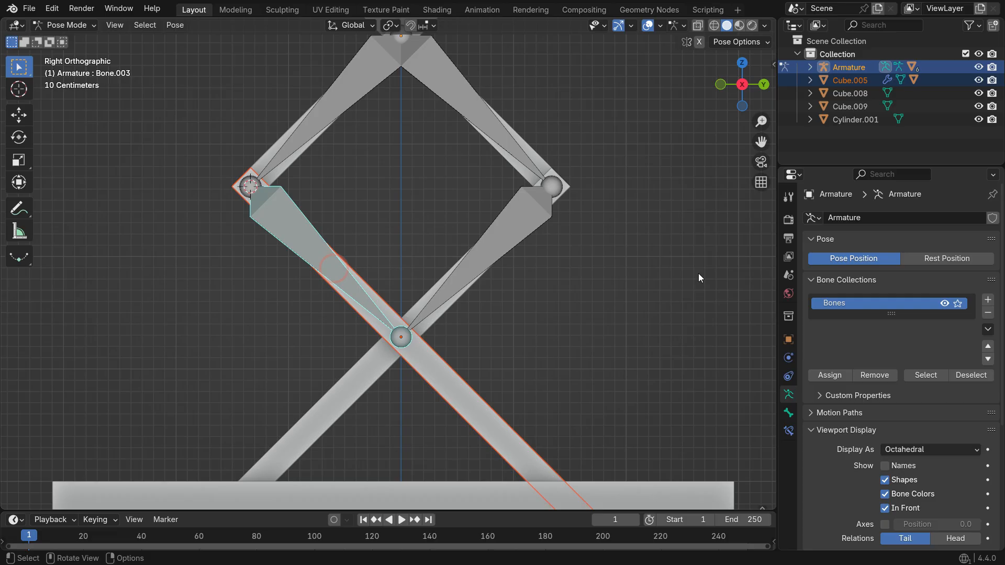
key(ctrl+p)
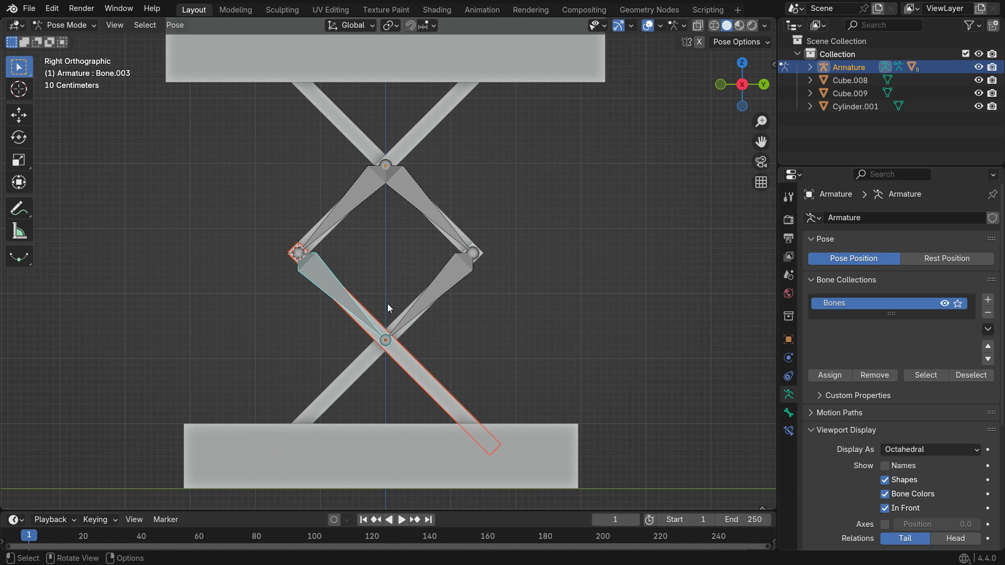
key(r)
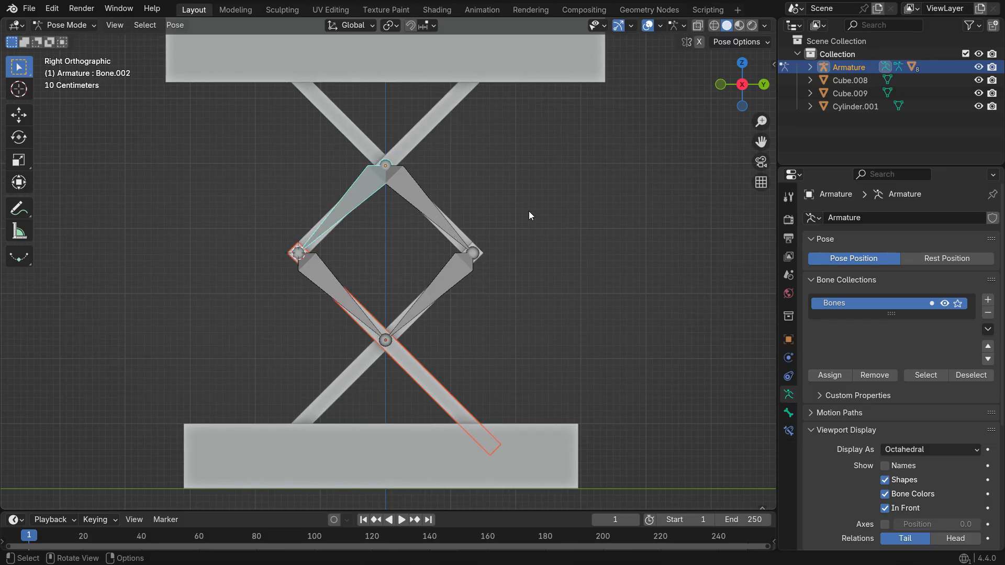
Step: Place a small cube empty at the lower centre joint of the scissor lift
click(66, 24)
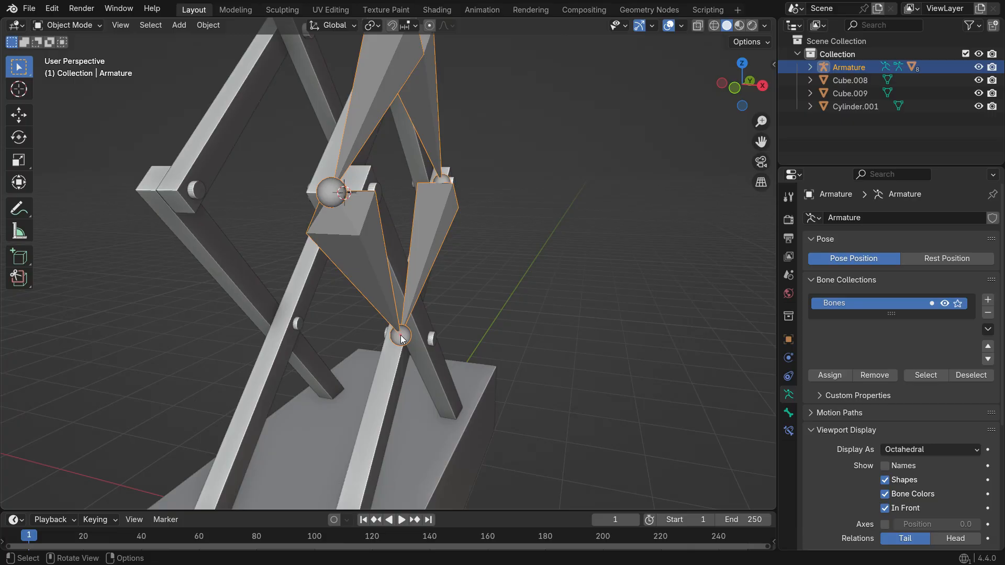
key(Tab)
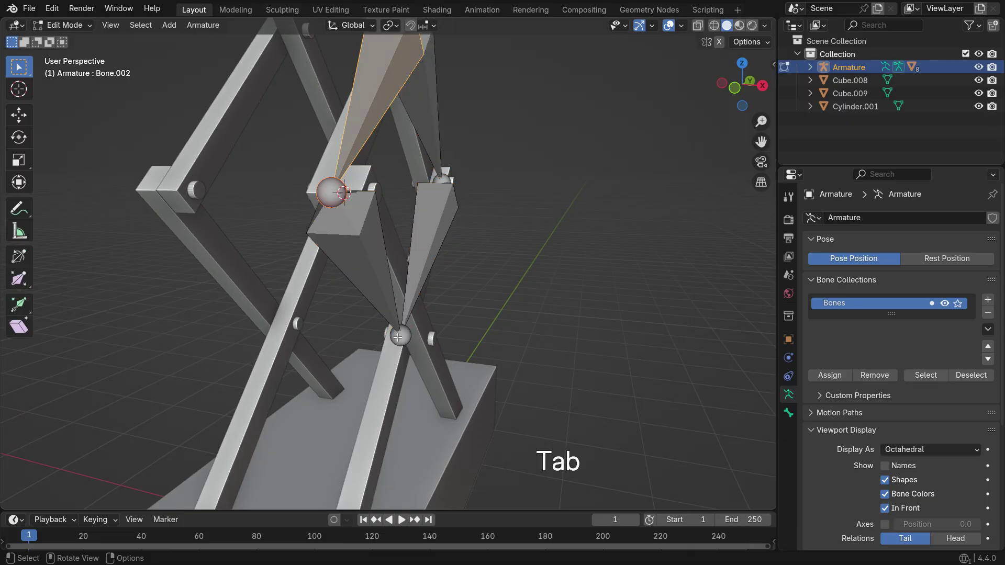
key(shift+s)
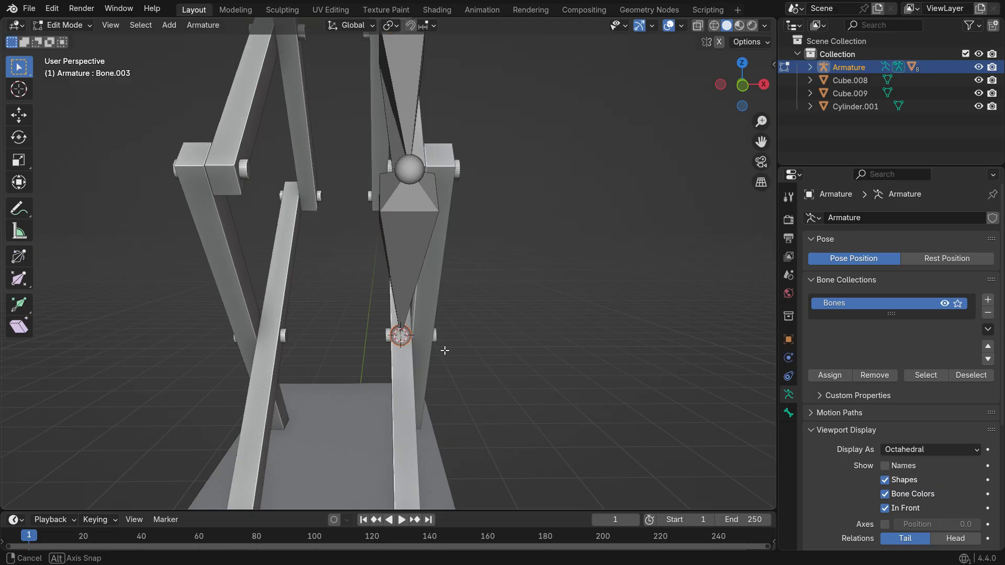
key(shift+a)
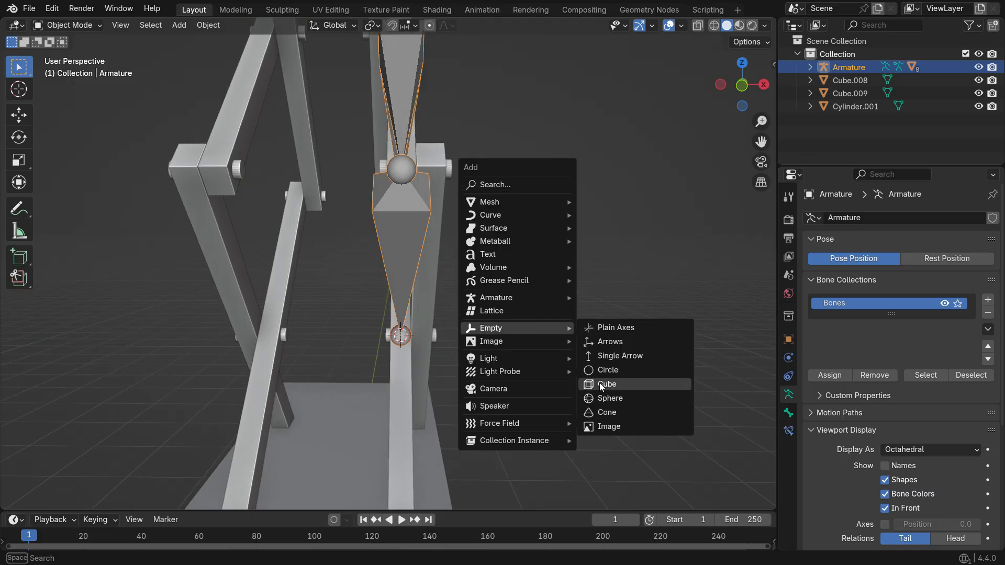
click(608, 385)
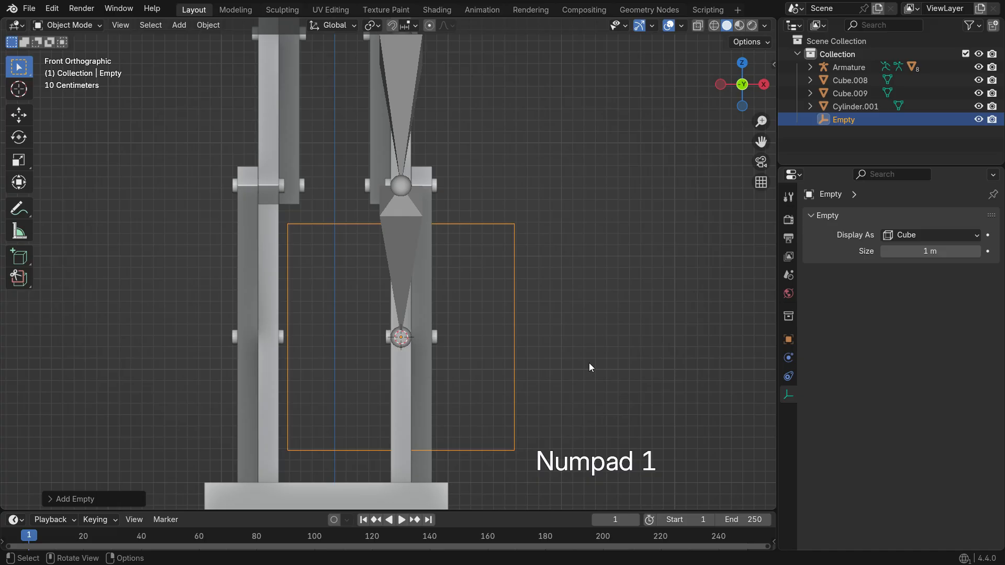
key(s)
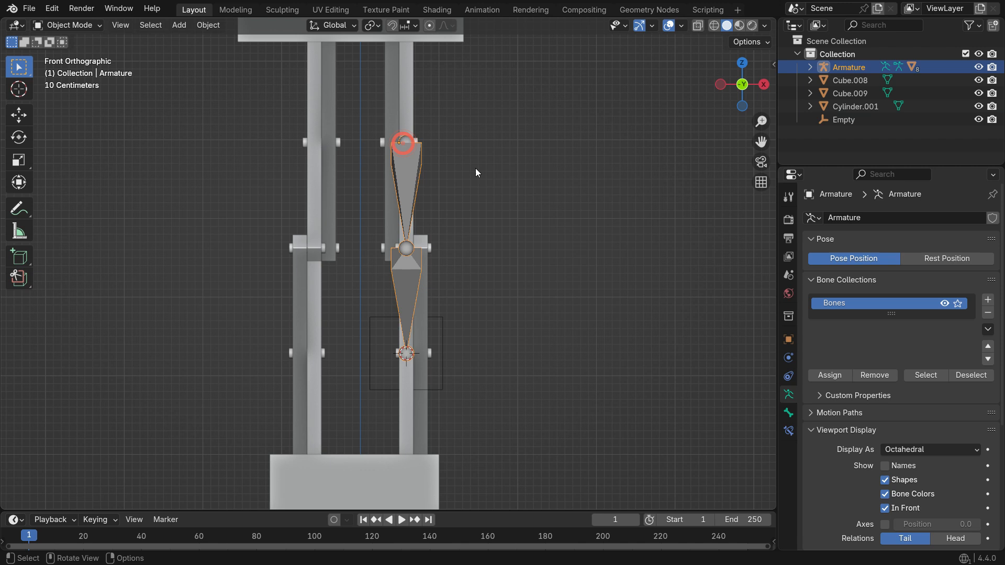
Step: Place a second small cube empty at the upper joint and return to Pose Mode
key(Tab)
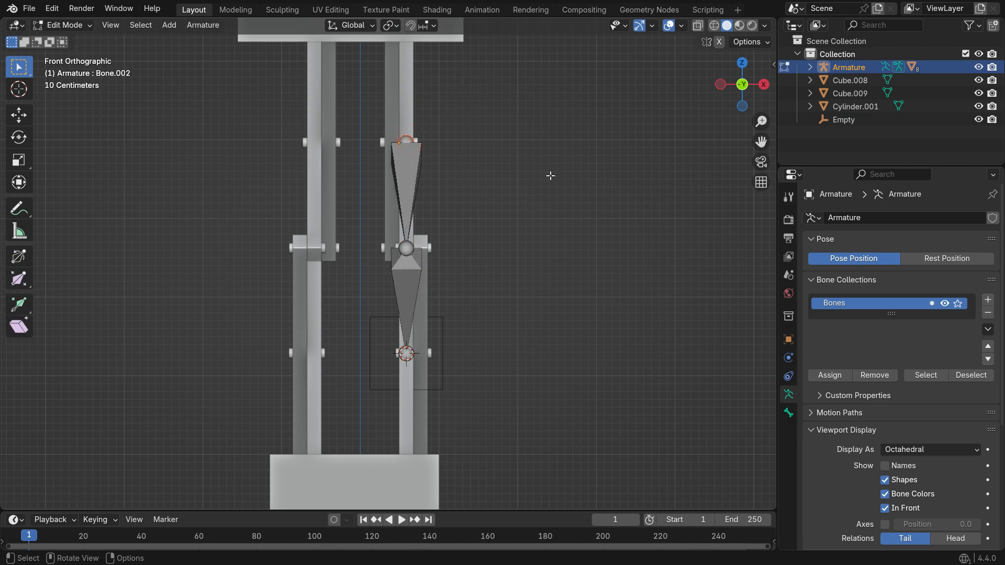
click(405, 141)
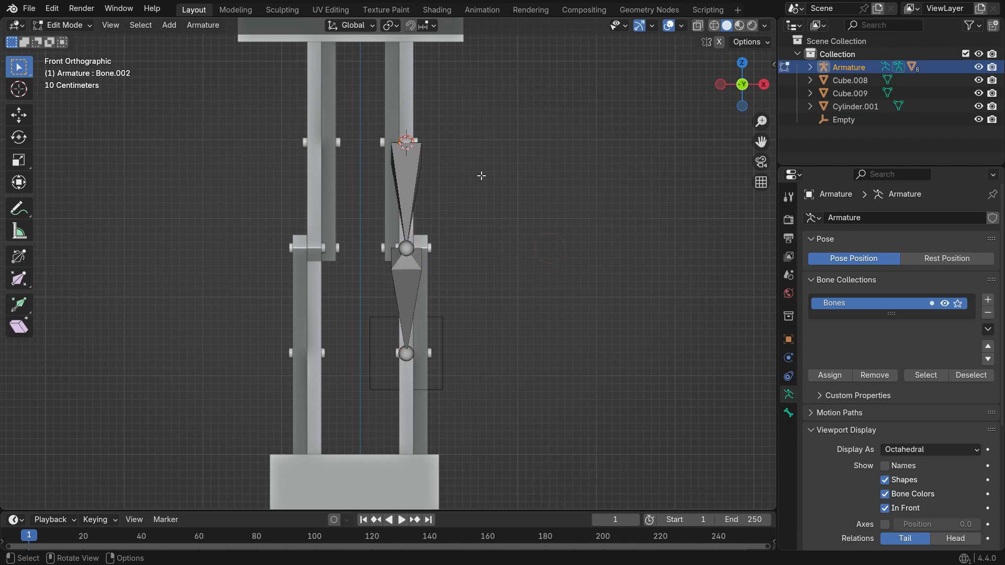
key(shift+a)
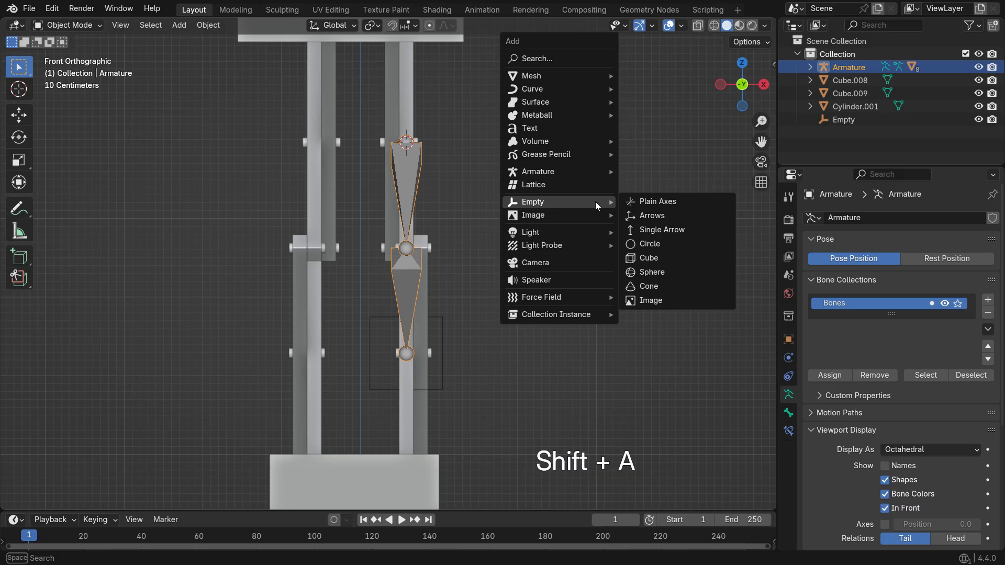
mouse_move(638, 244)
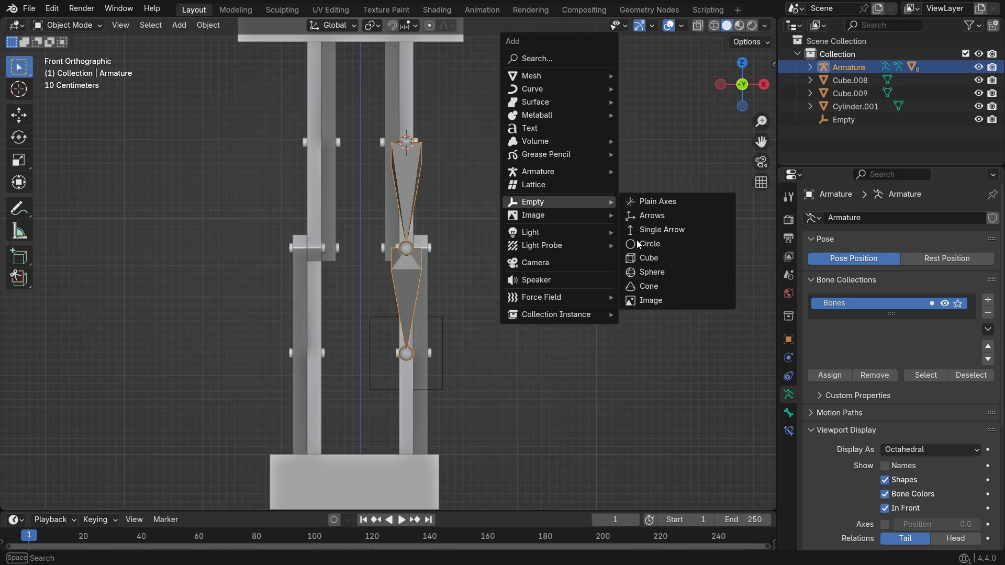
click(650, 258)
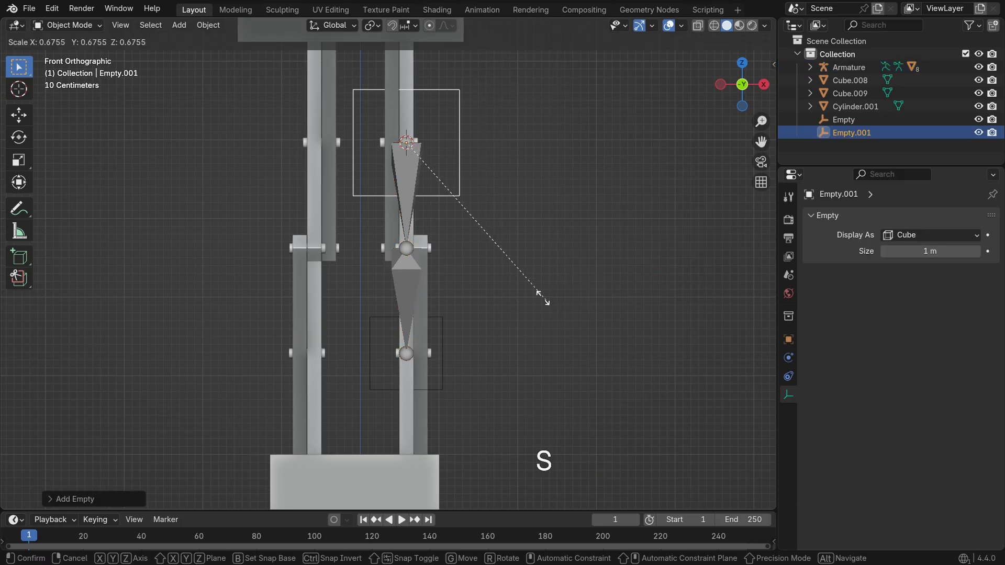
click(435, 213)
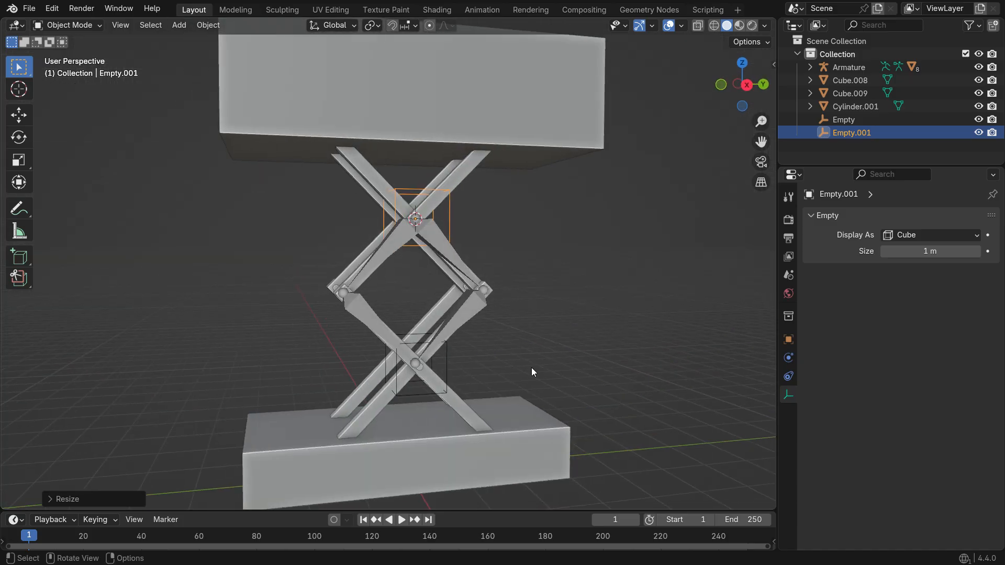
click(847, 67)
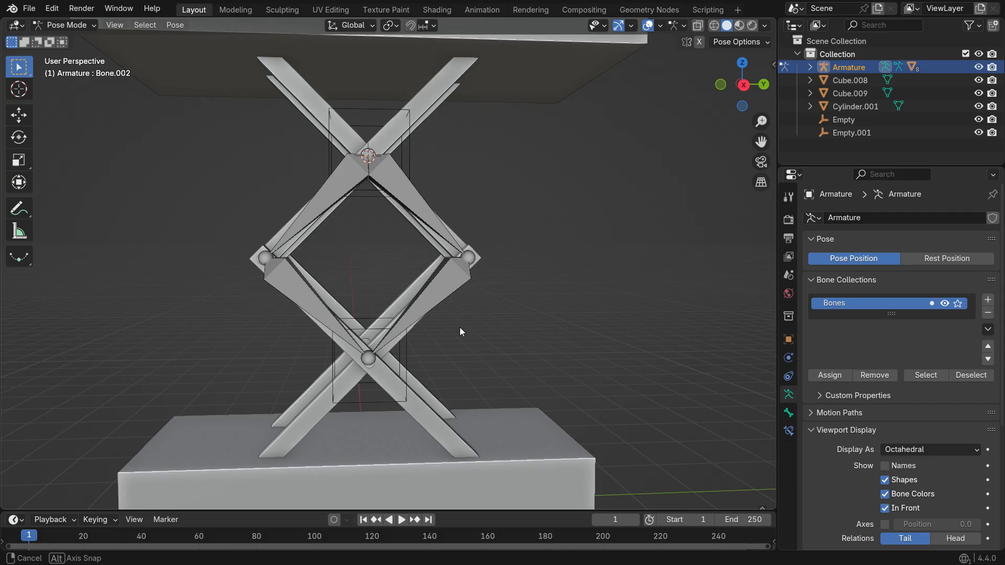
Step: Give both lower bones Inverse Kinematics constraints targeting Empty, with chain length 2
click(420, 282)
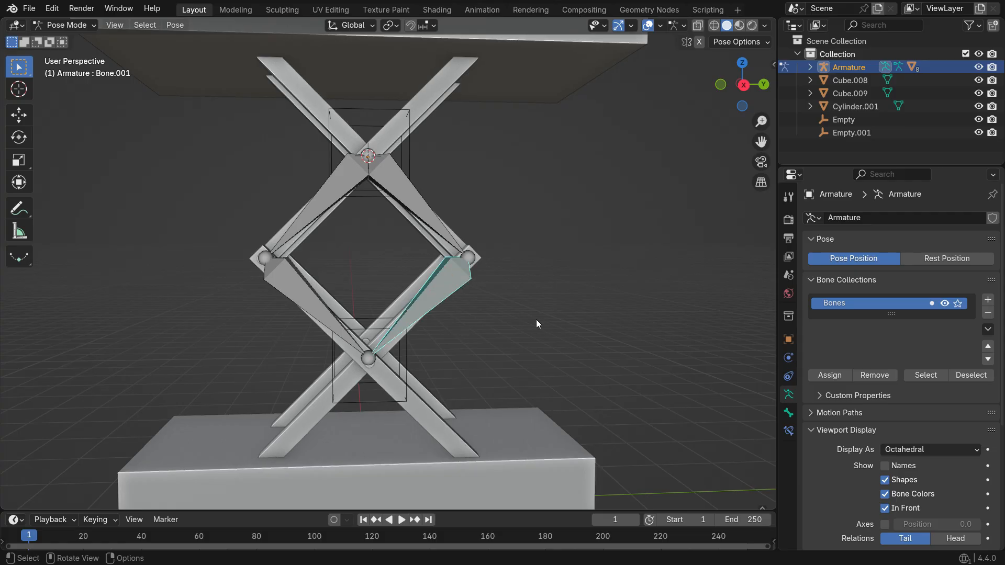
click(788, 430)
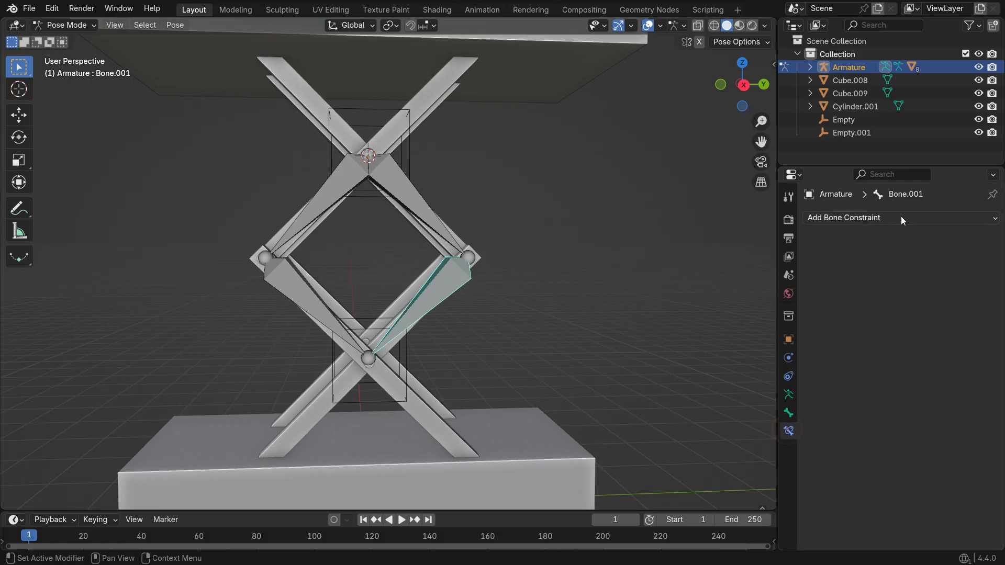
click(844, 218)
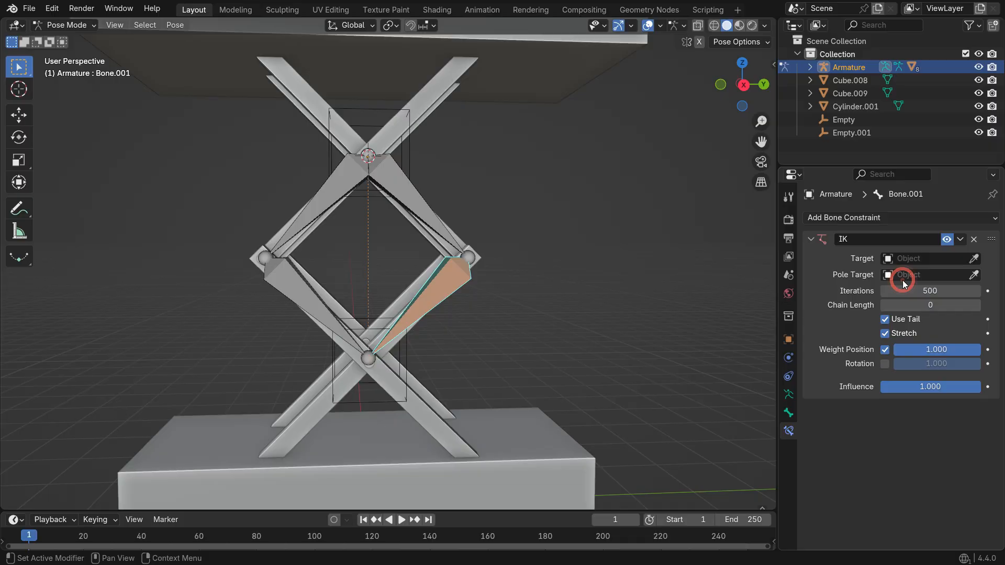
click(927, 259)
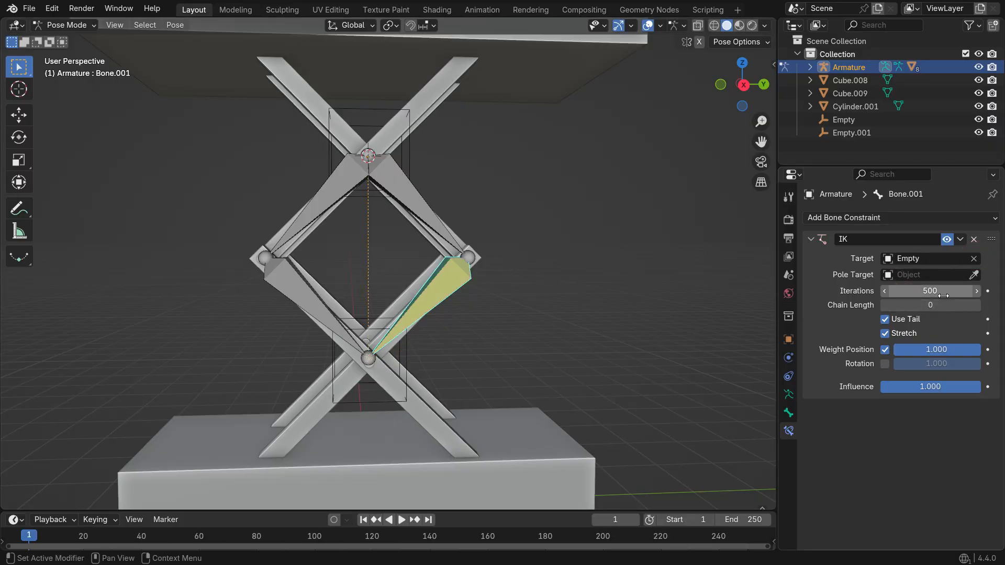
click(975, 305)
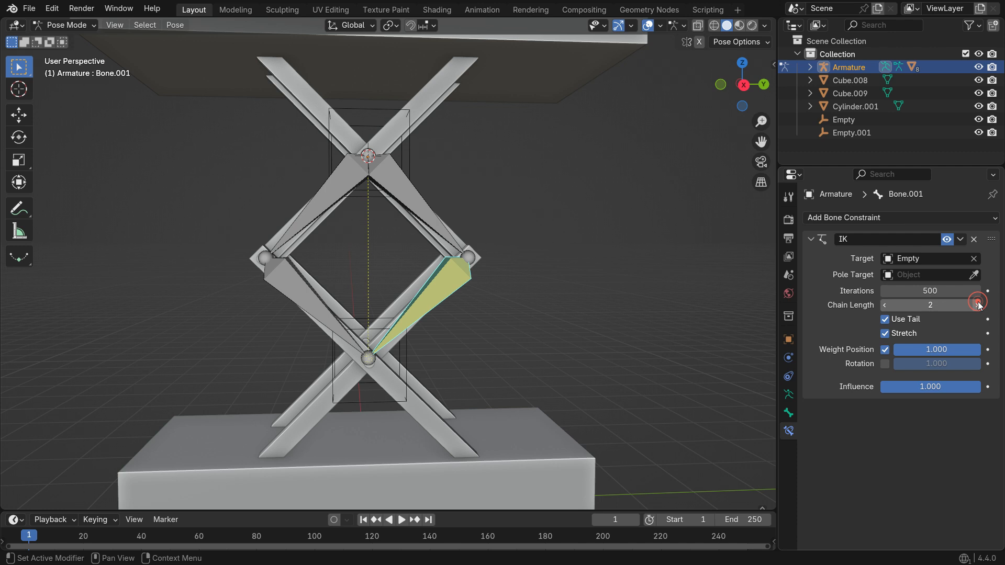
click(299, 285)
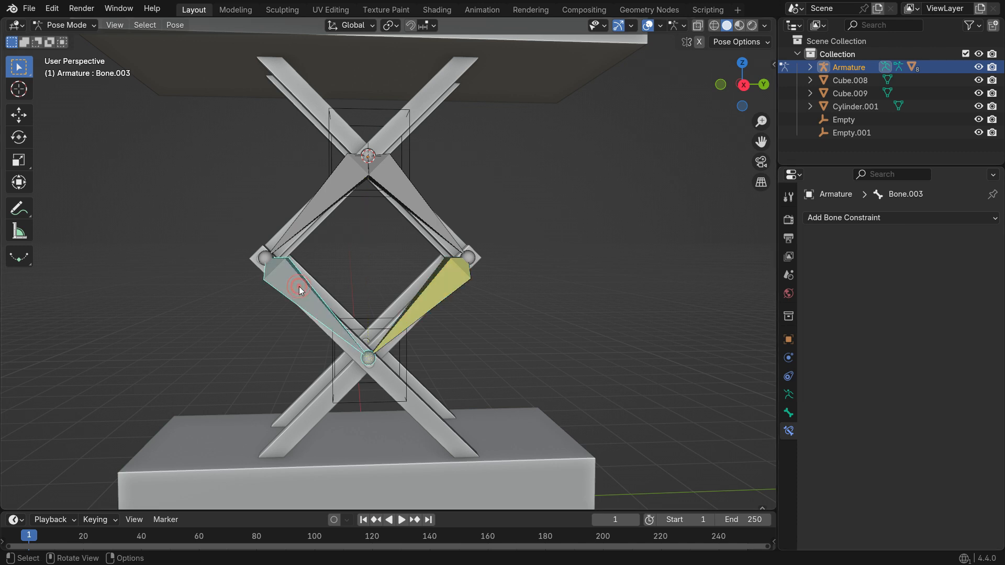
click(900, 218)
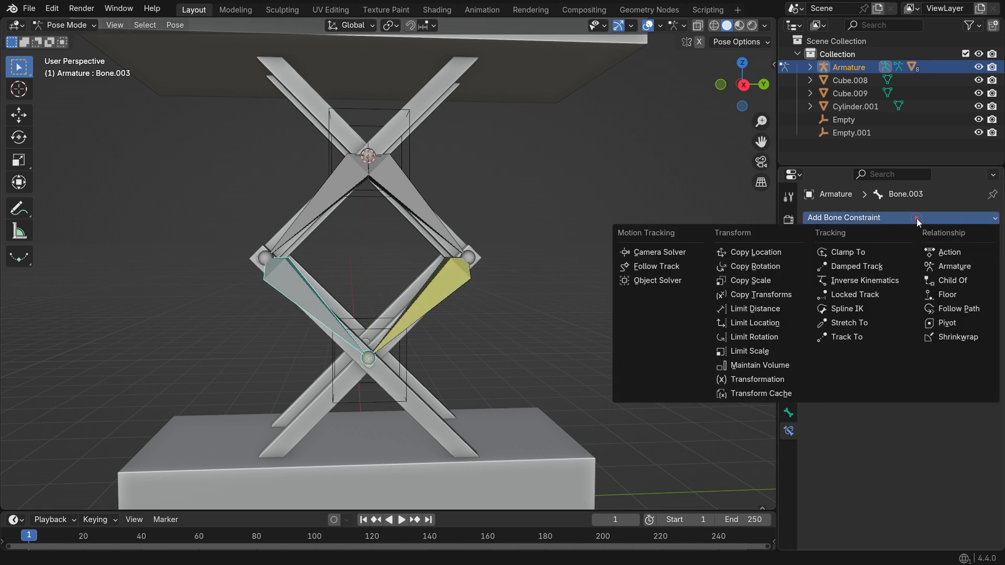
click(865, 281)
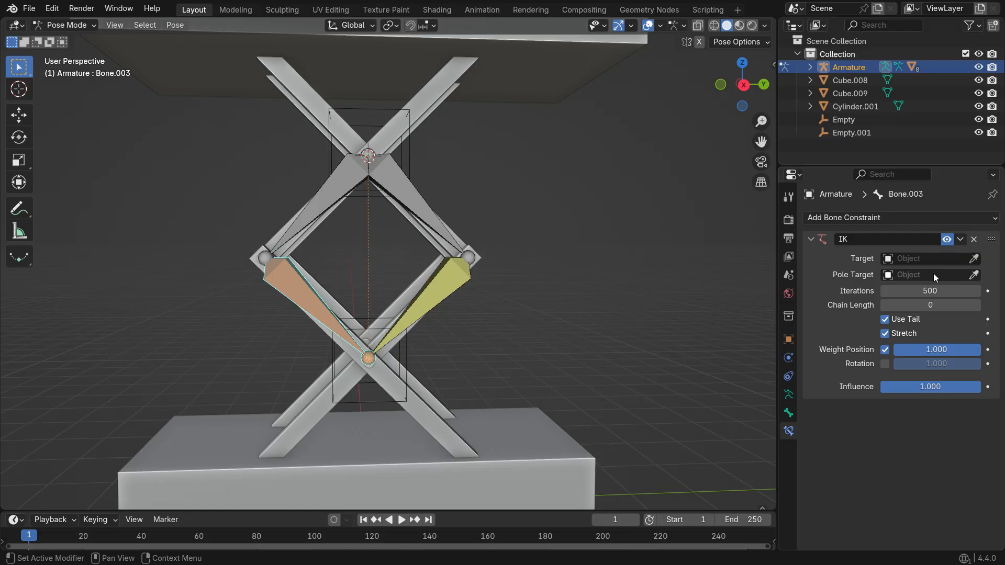
click(930, 258)
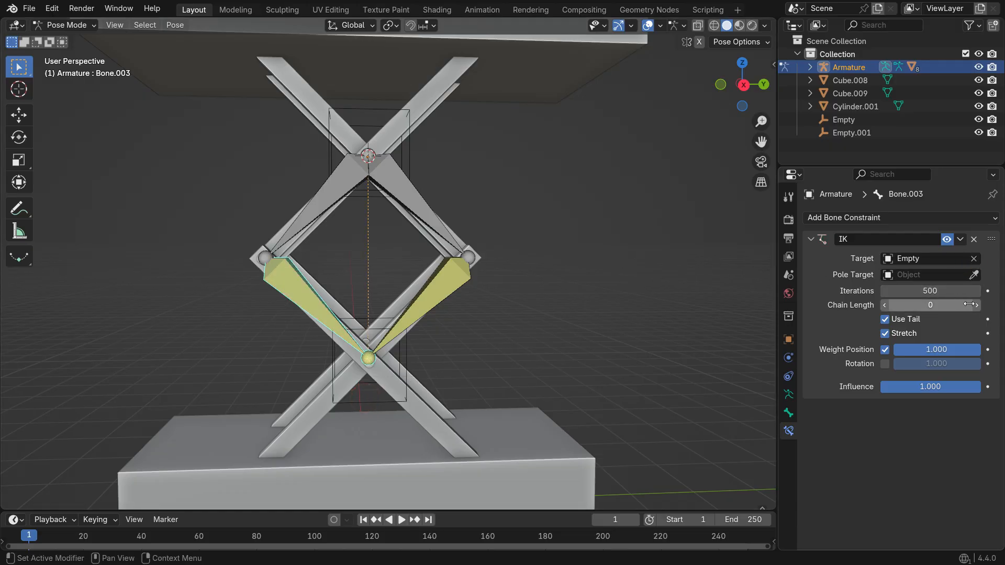
click(975, 305)
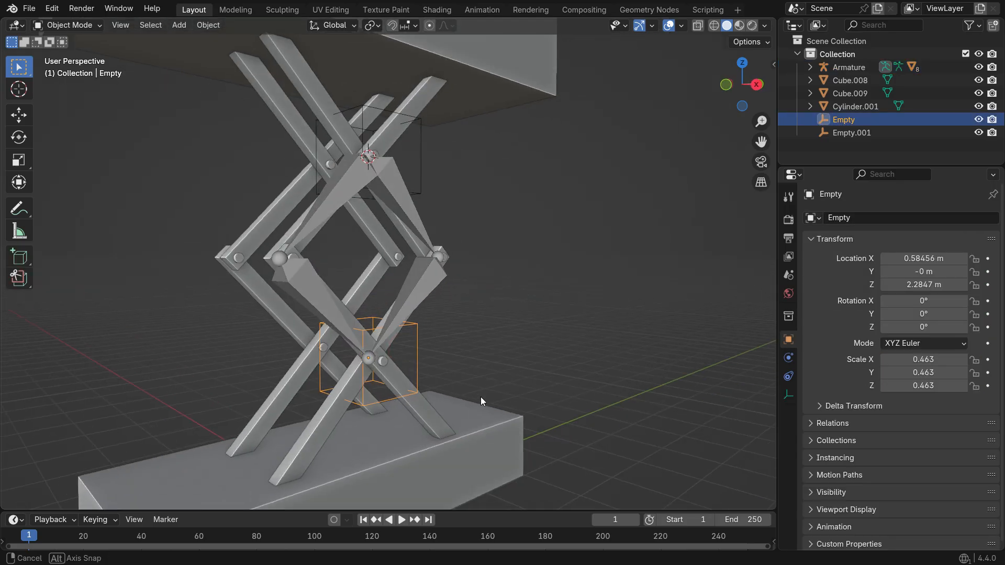
Step: Test the IK by moving the lower empty, then parent the armature to Empty.001 as an object
key(g)
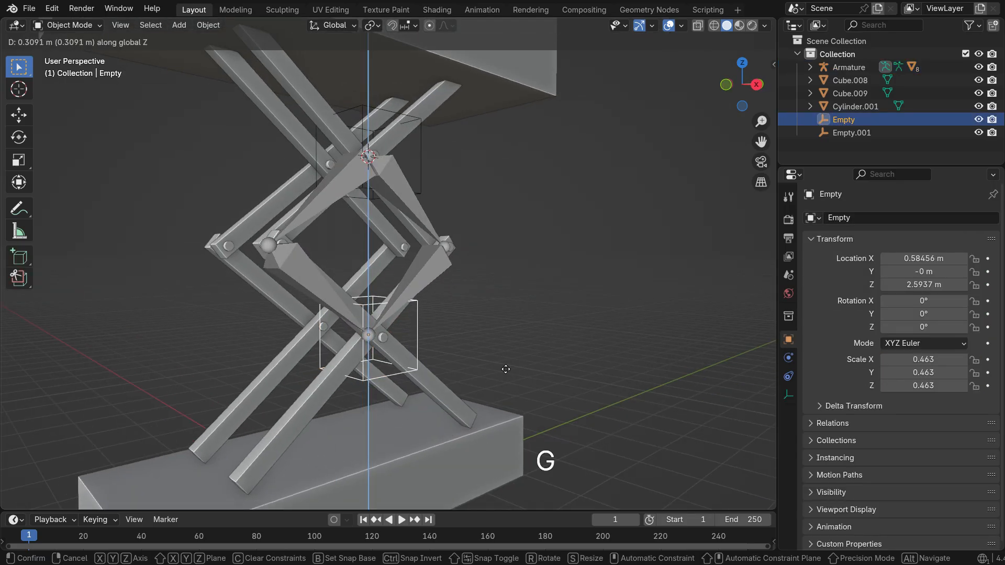
mouse_move(493, 374)
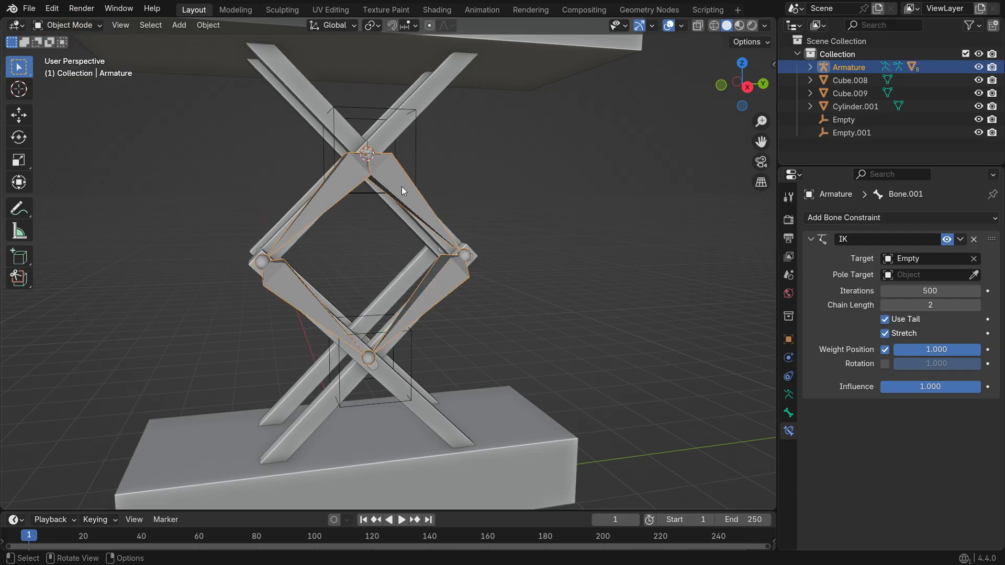
click(852, 133)
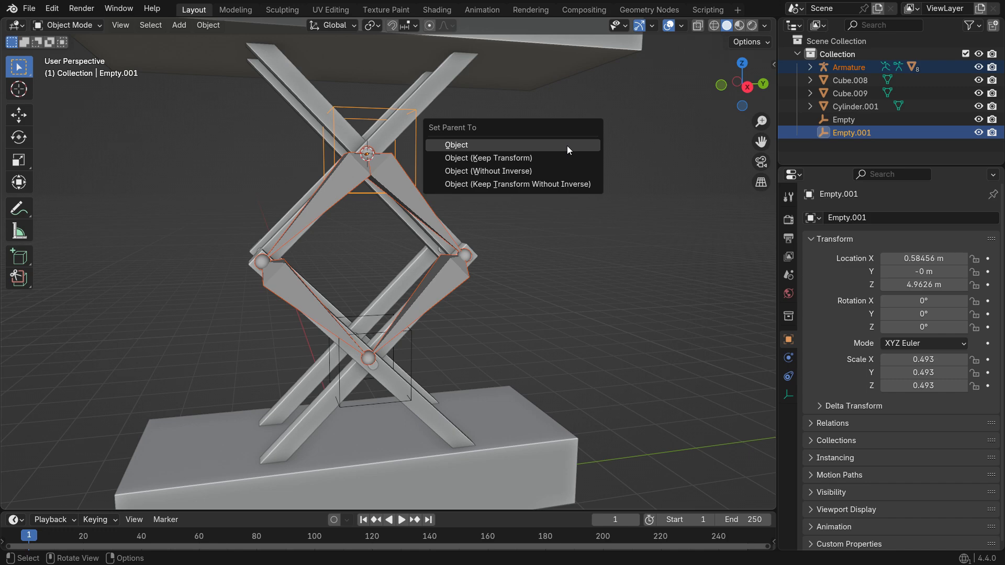
click(455, 144)
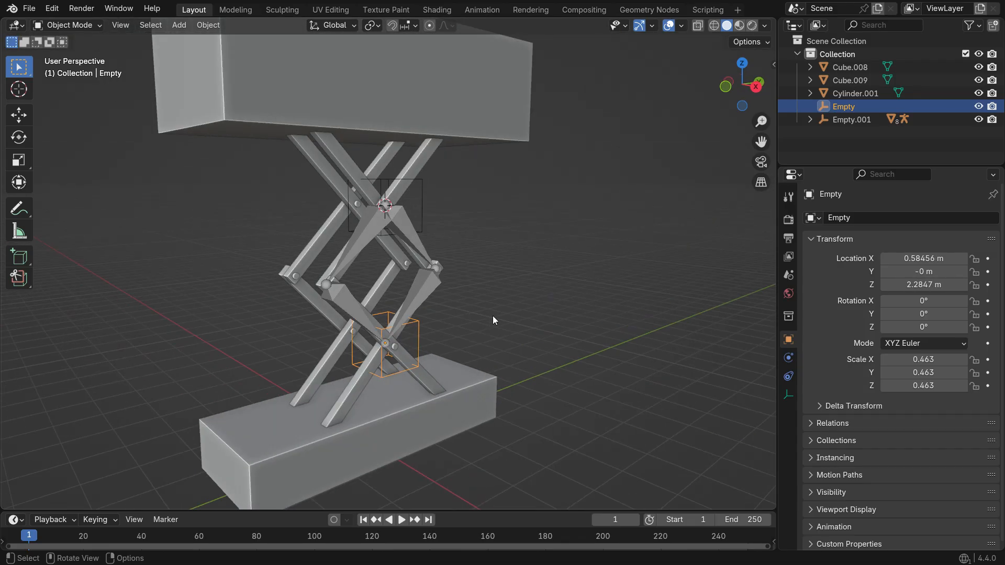
Step: Add a Transformation constraint on Empty.001 targeting Cube.008, mapping Z location from 3 m to 7.25 m
click(425, 280)
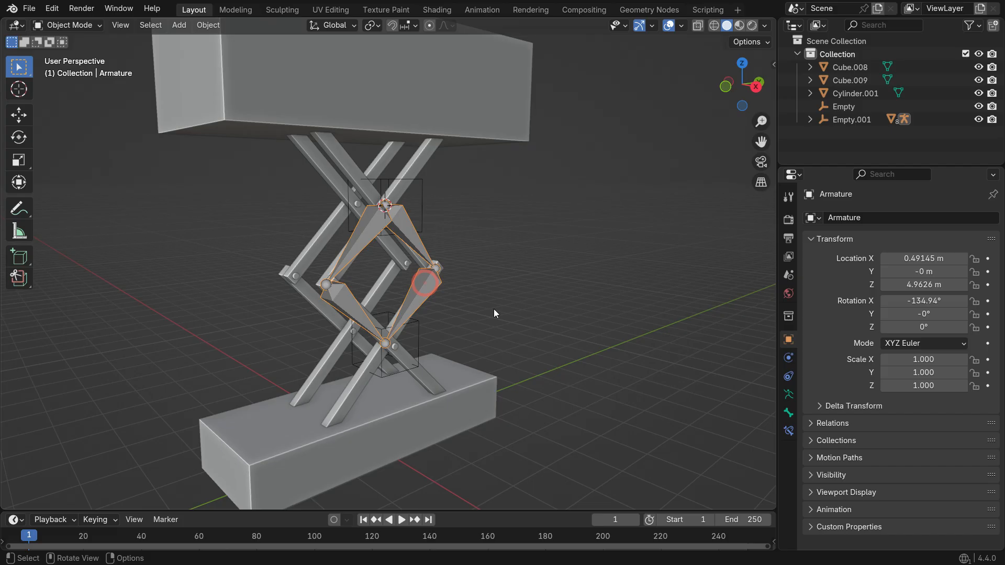
key(h)
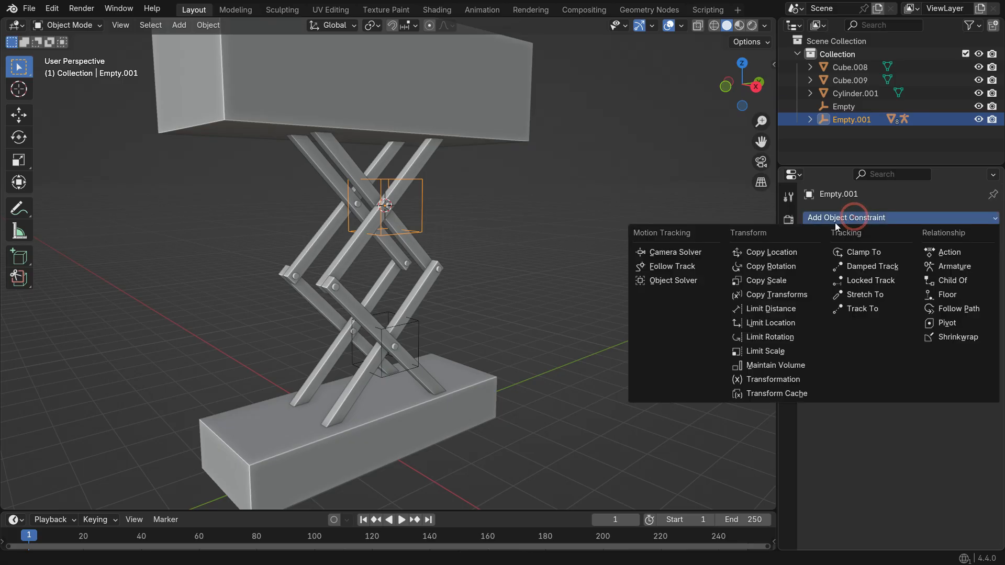
click(774, 379)
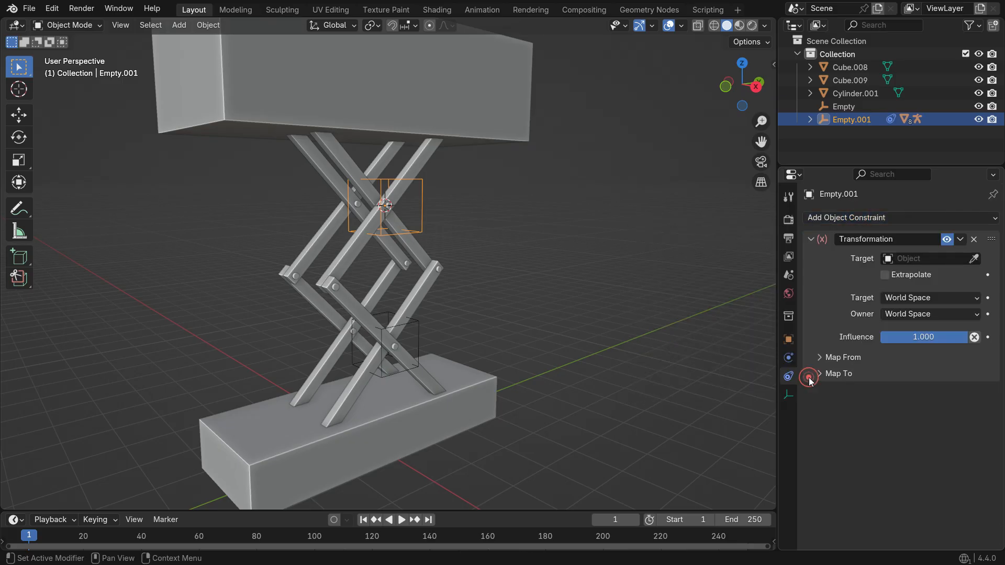
click(974, 258)
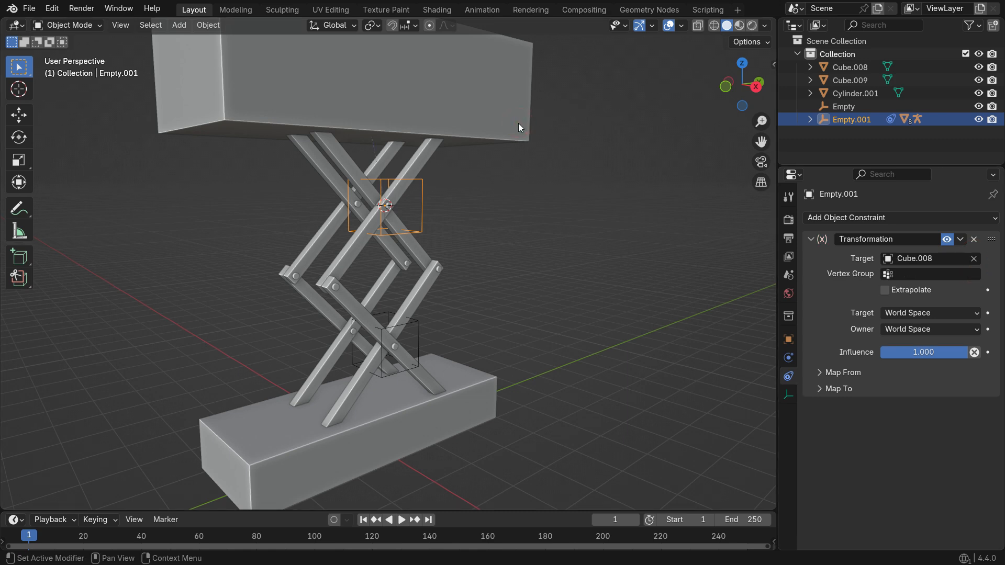
click(824, 373)
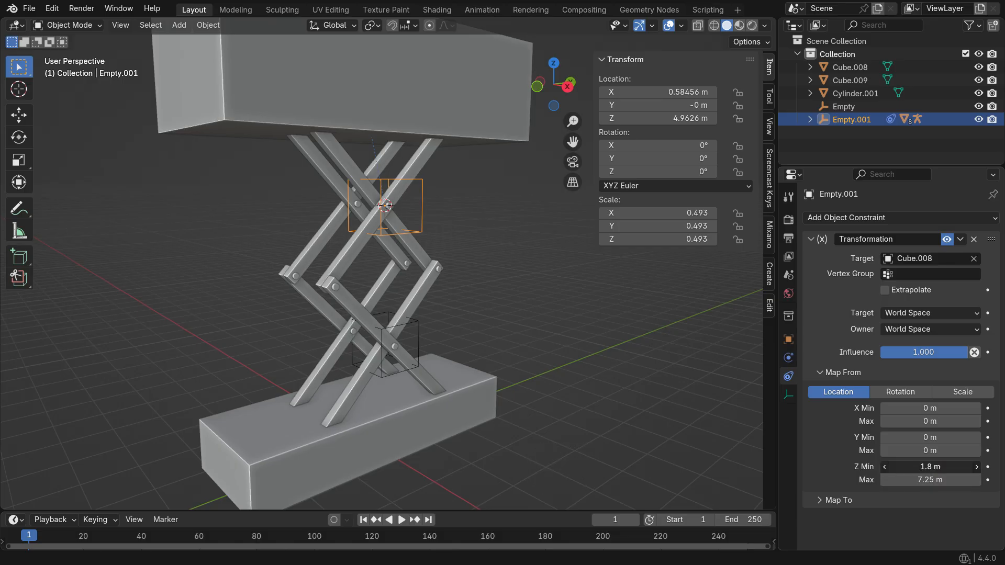
click(930, 467)
text(3)
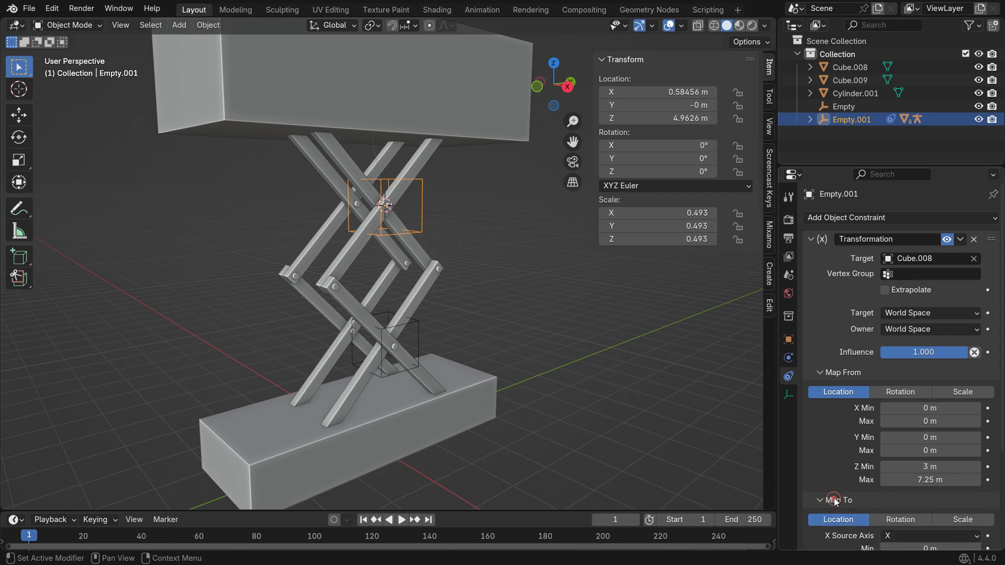
scroll(down, 3)
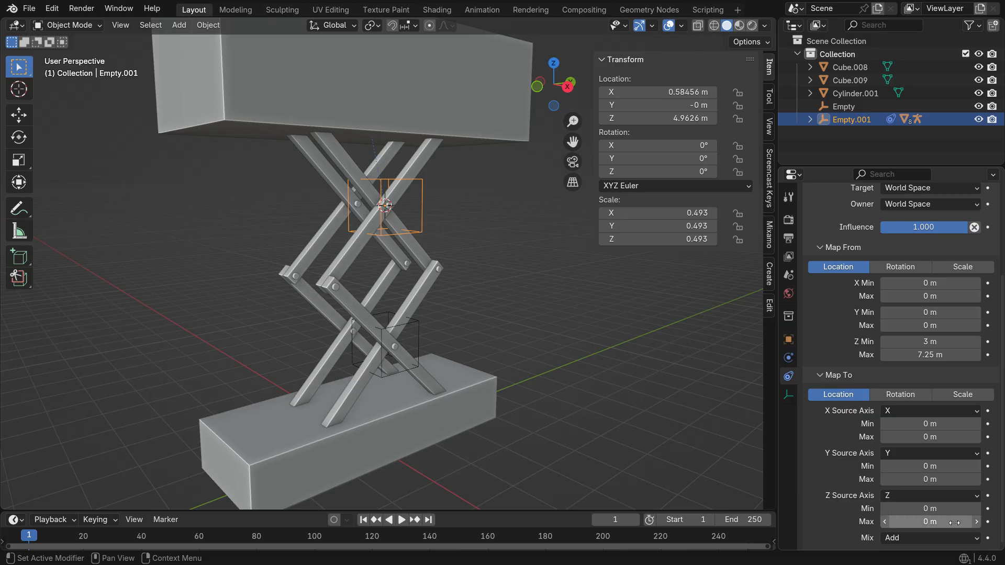
click(930, 509)
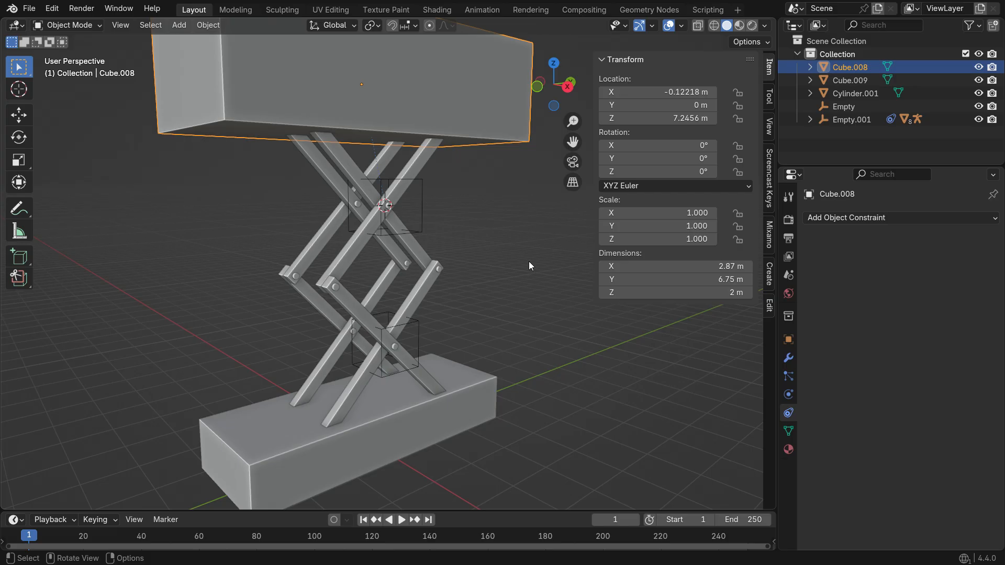
mouse_move(427, 336)
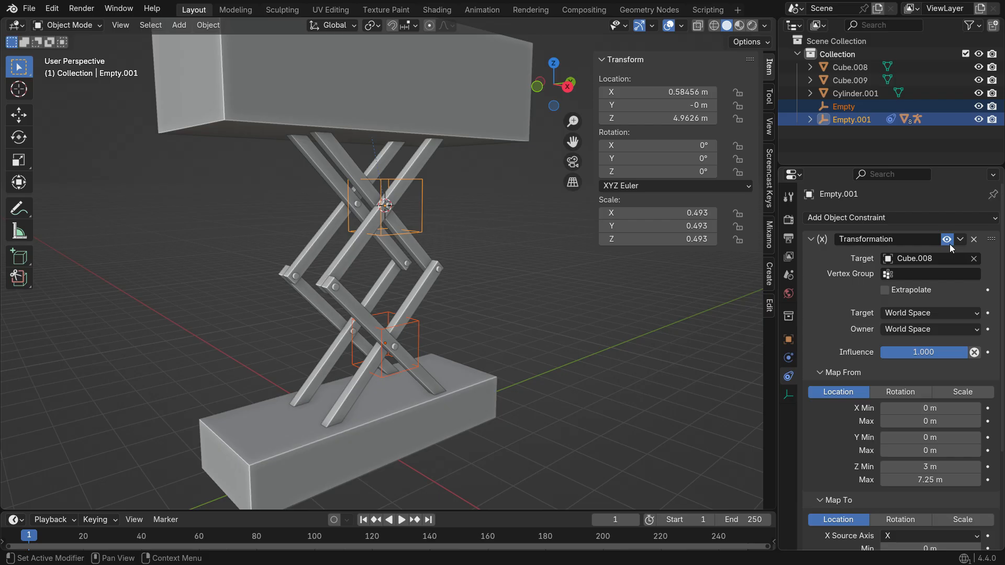
Step: Copy the Transformation constraint from Empty.001 to the lower Empty, then select the top platform Cube.008
click(960, 238)
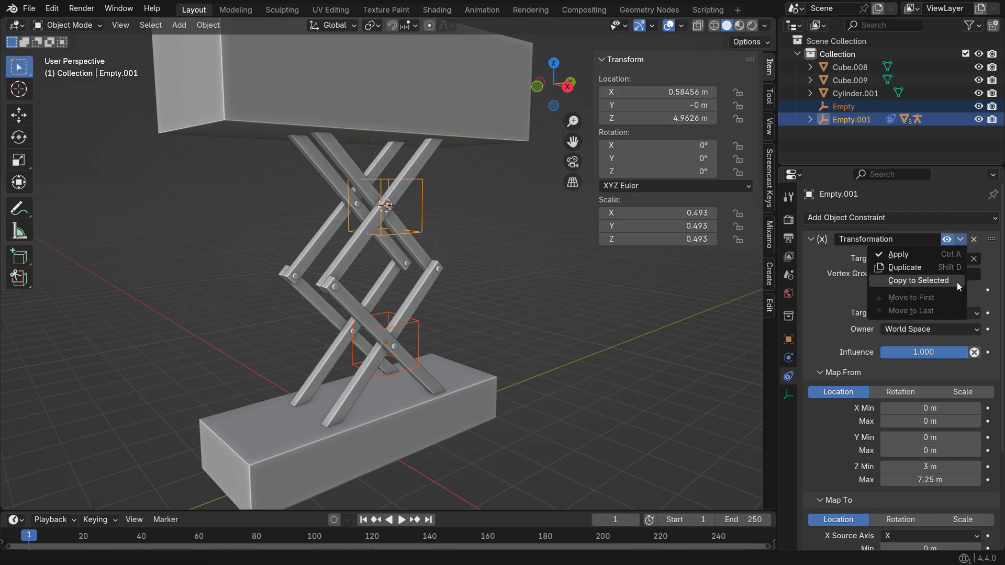
click(917, 280)
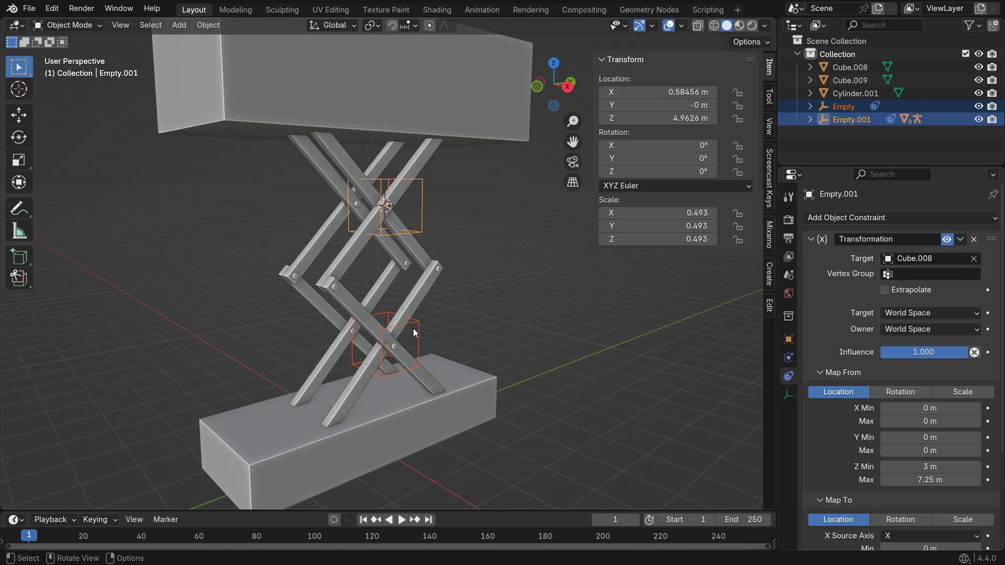
click(842, 107)
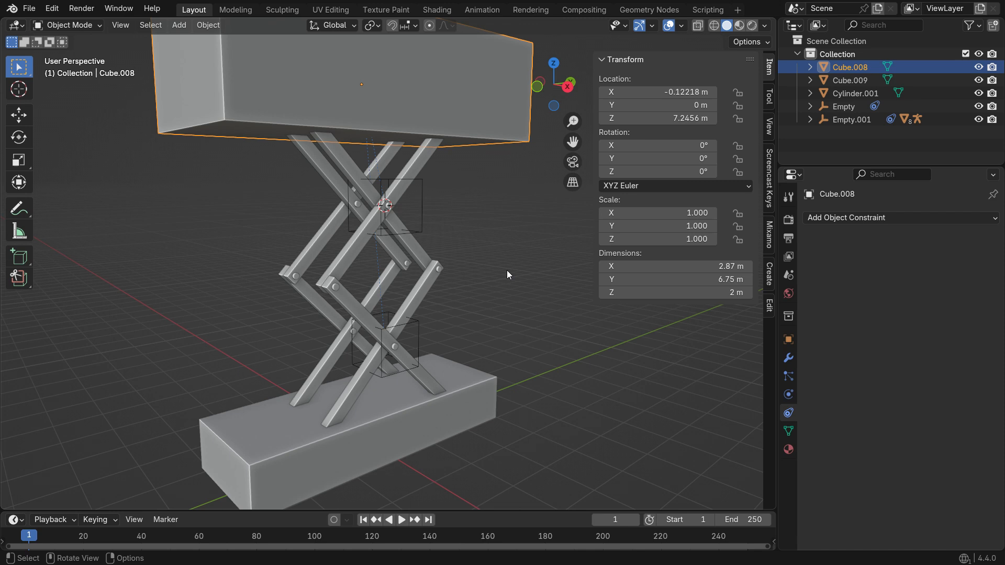
click(850, 119)
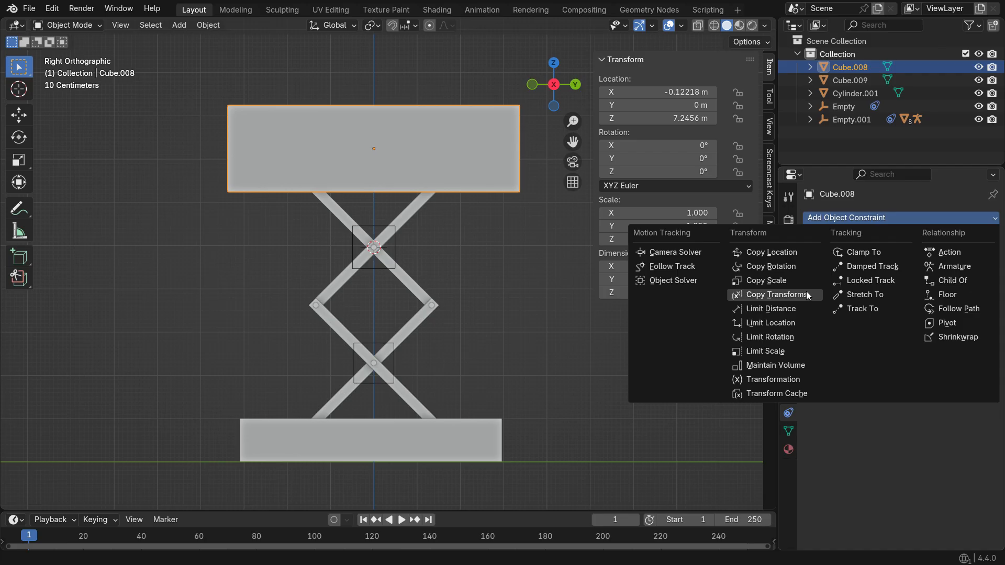
Step: Add a Limit Location constraint with all Min/Max enabled and Max Z at 7.25 m
click(772, 323)
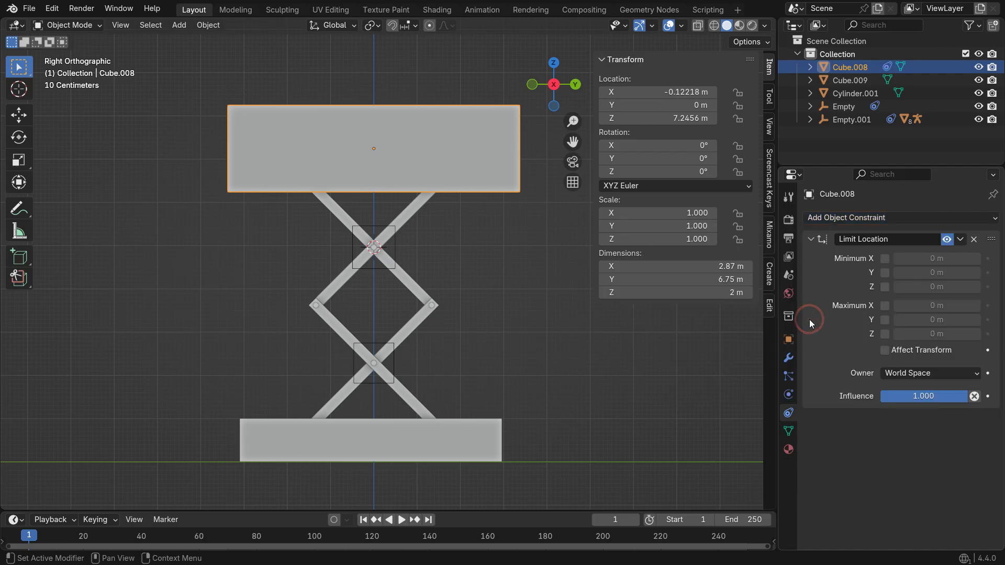
click(885, 287)
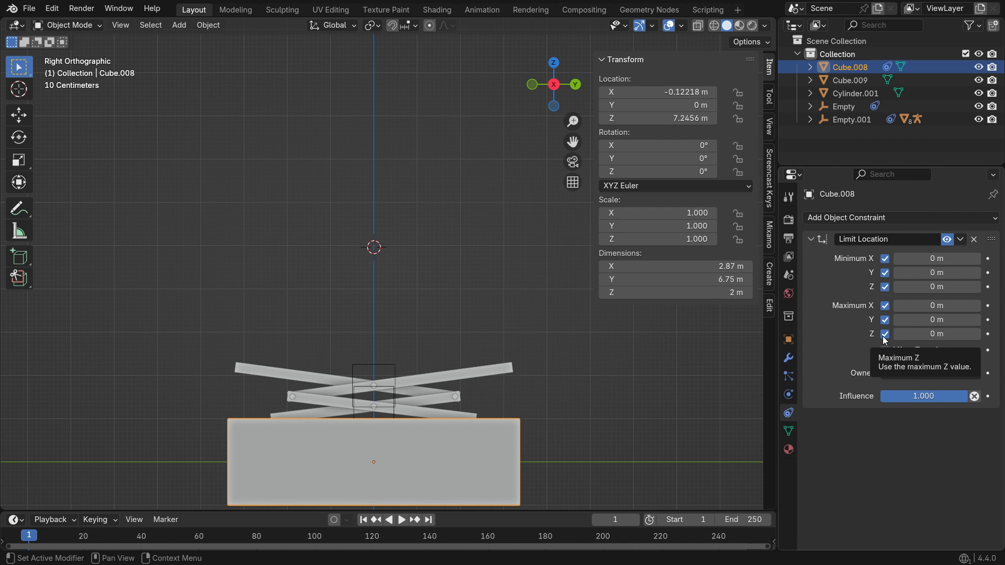
mouse_move(879, 339)
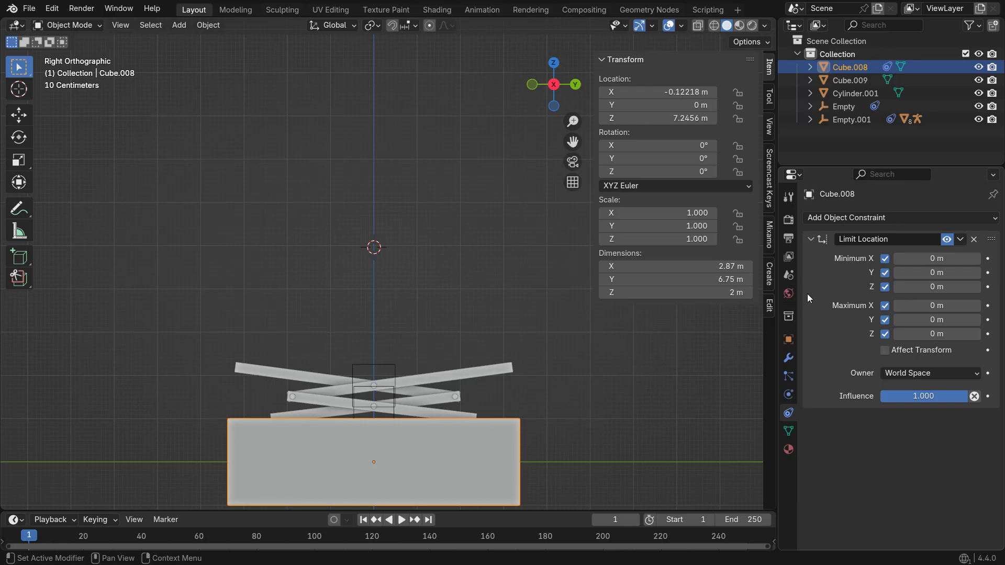
double_click(658, 118)
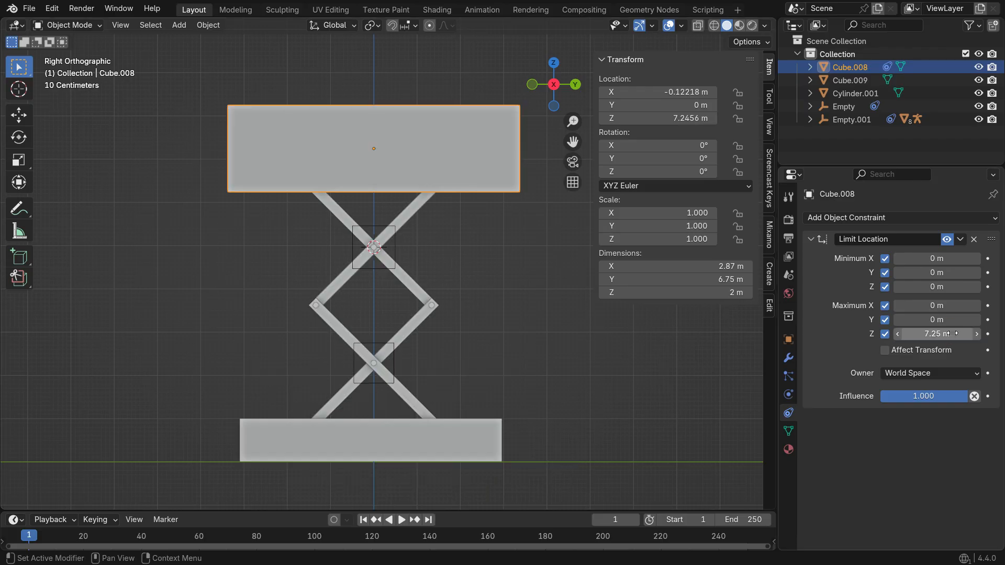
key(g)
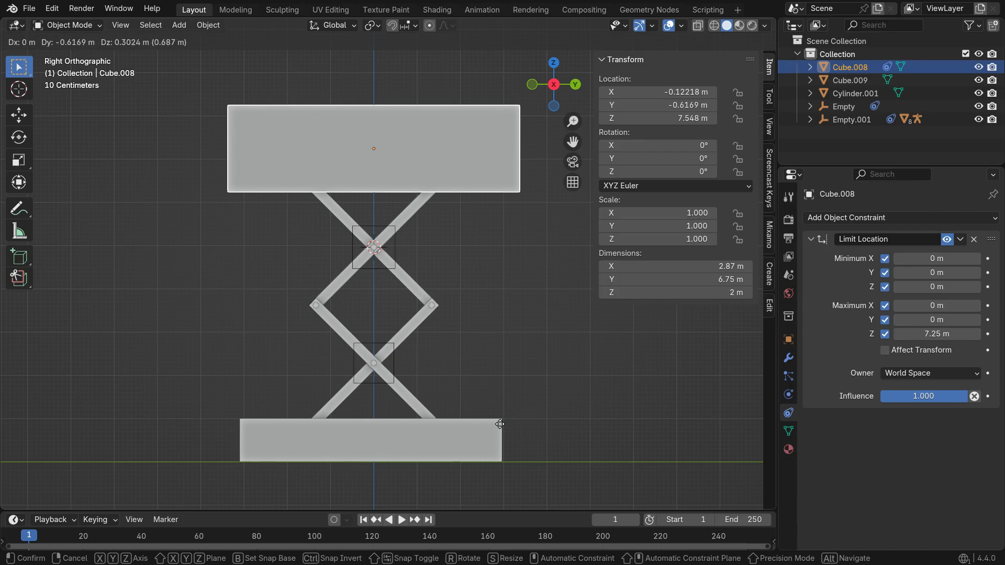
mouse_move(477, 430)
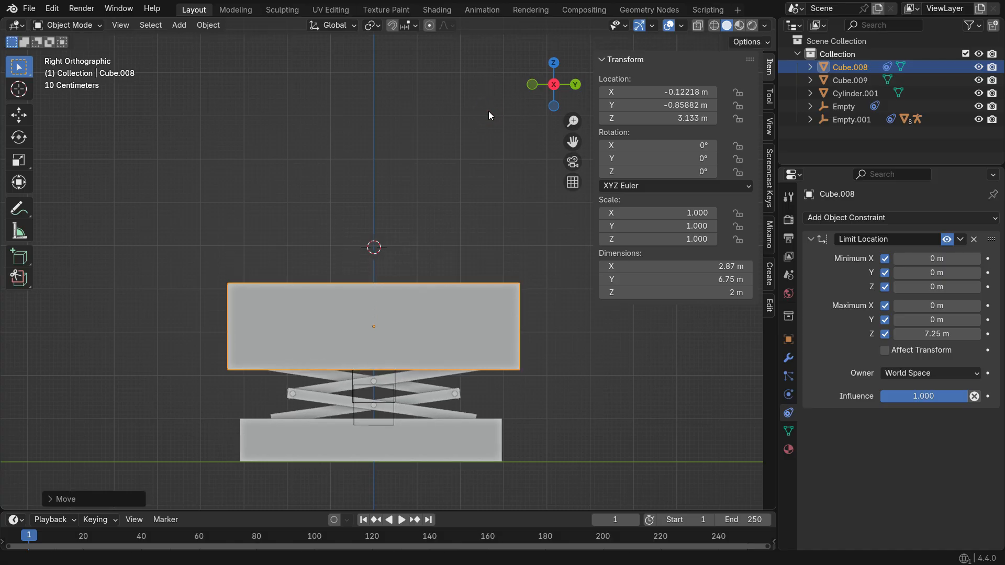
Step: Set Min Z to the current height 3.13 m and move the platform to test the limits
double_click(657, 119)
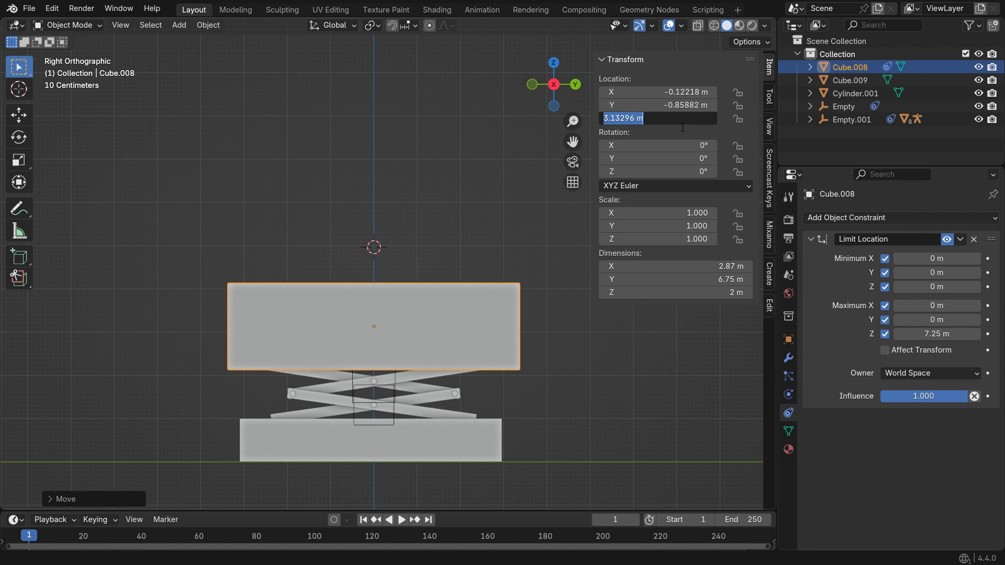
mouse_move(841, 275)
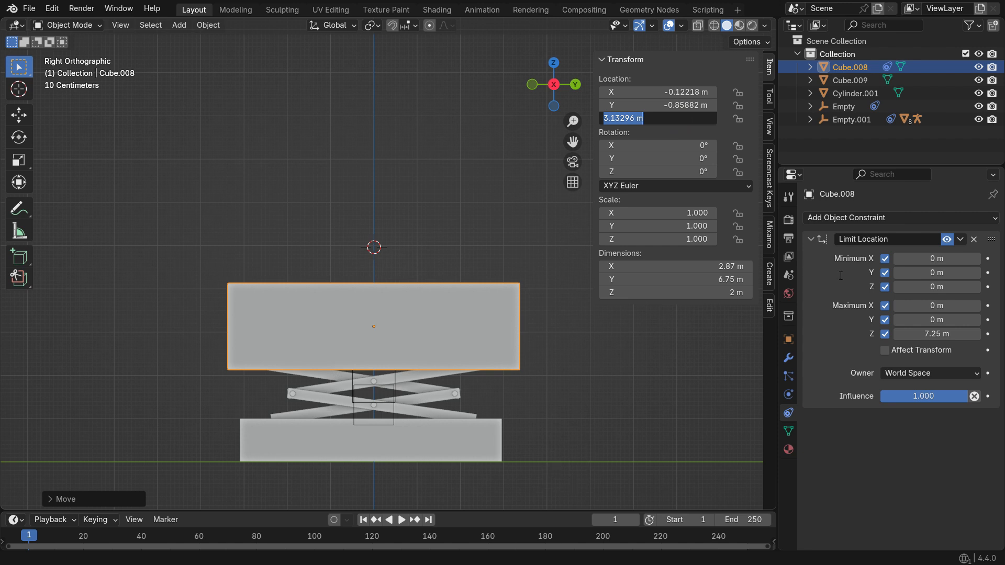
click(936, 287)
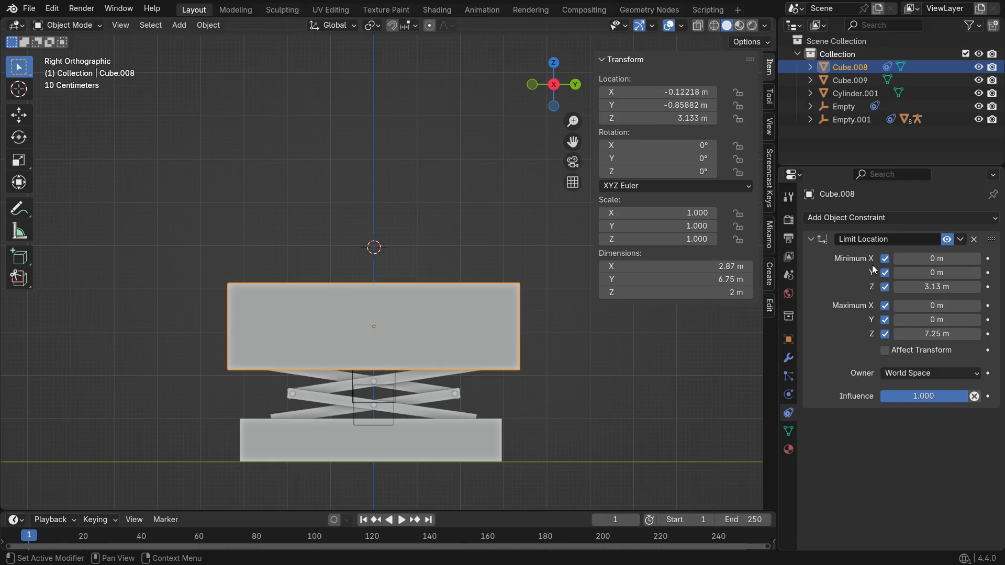
key(g)
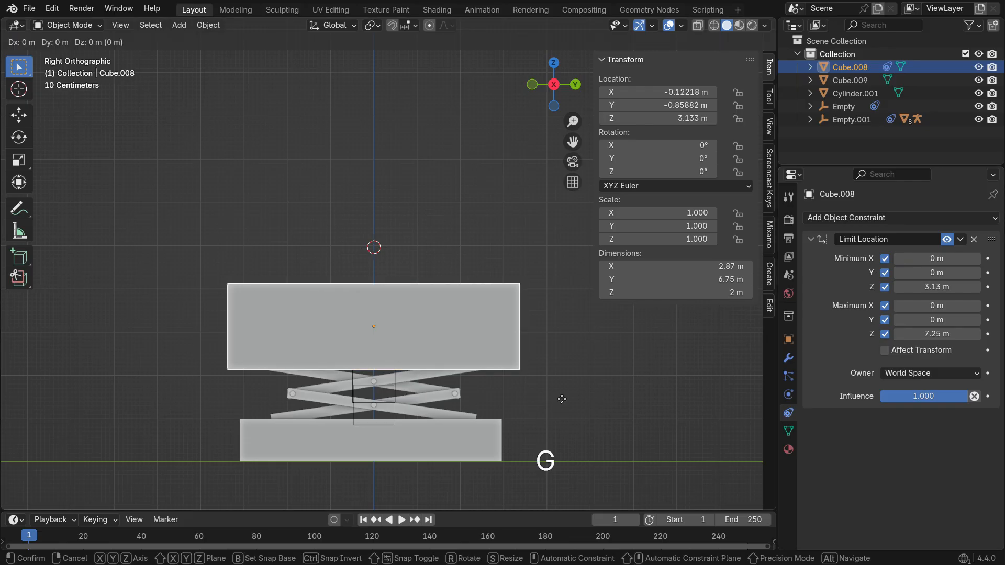
mouse_move(539, 413)
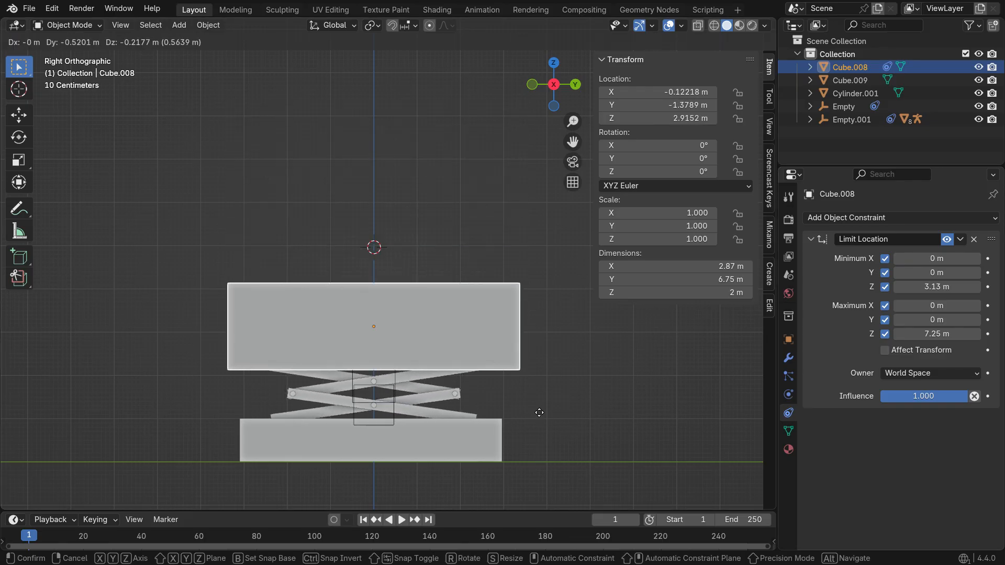